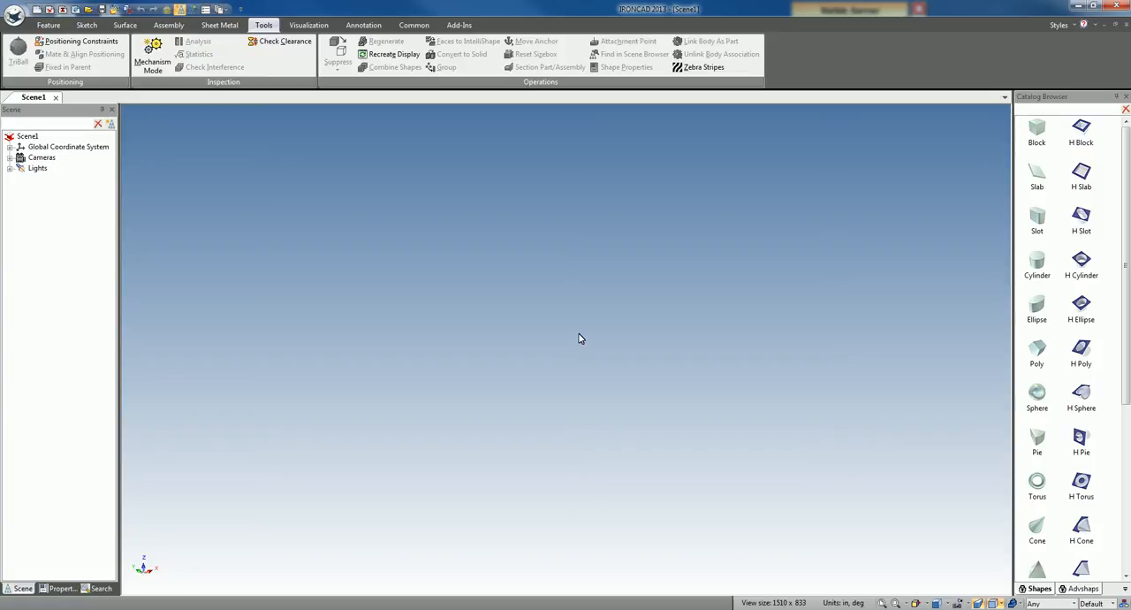
pyautogui.moveTo(453, 296)
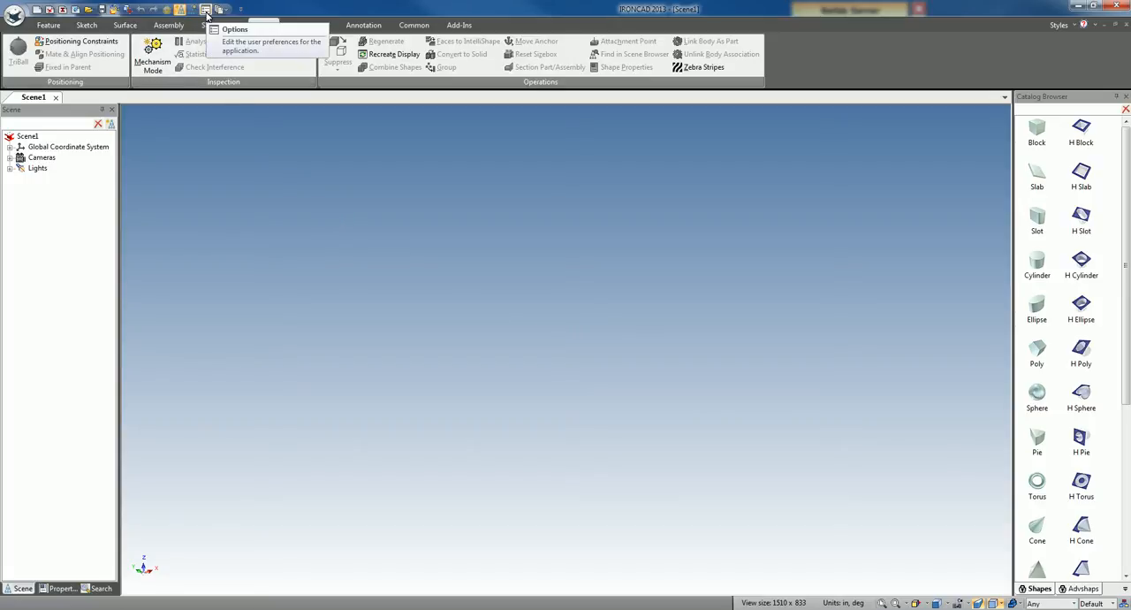
# Step: Set the default kernel for new parts on the Options Parts page and confirm
pyautogui.click(235, 28)
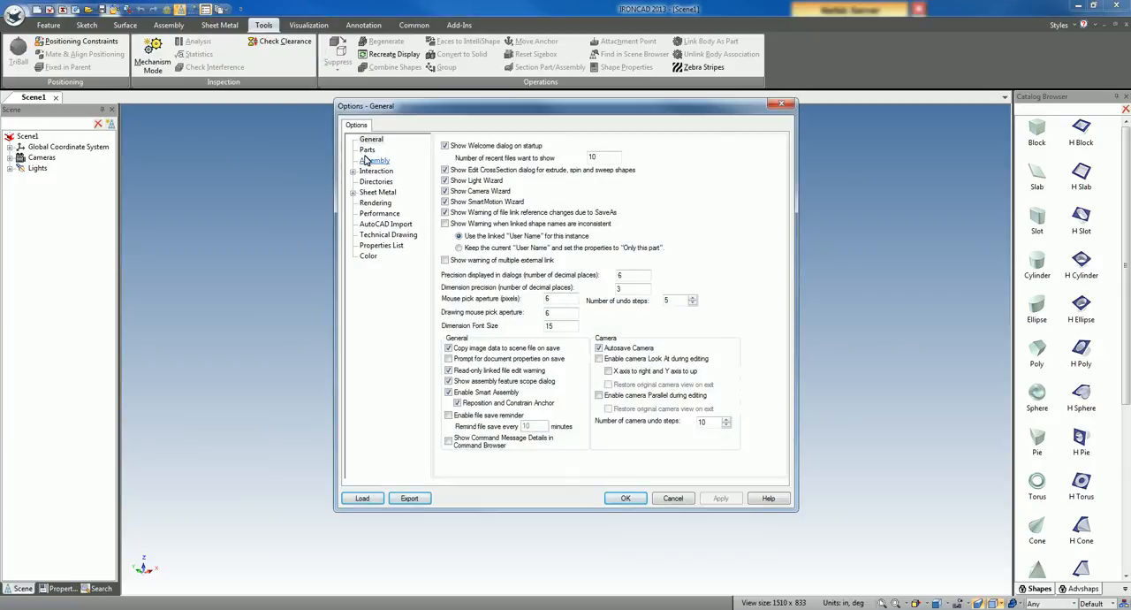
pyautogui.click(367, 149)
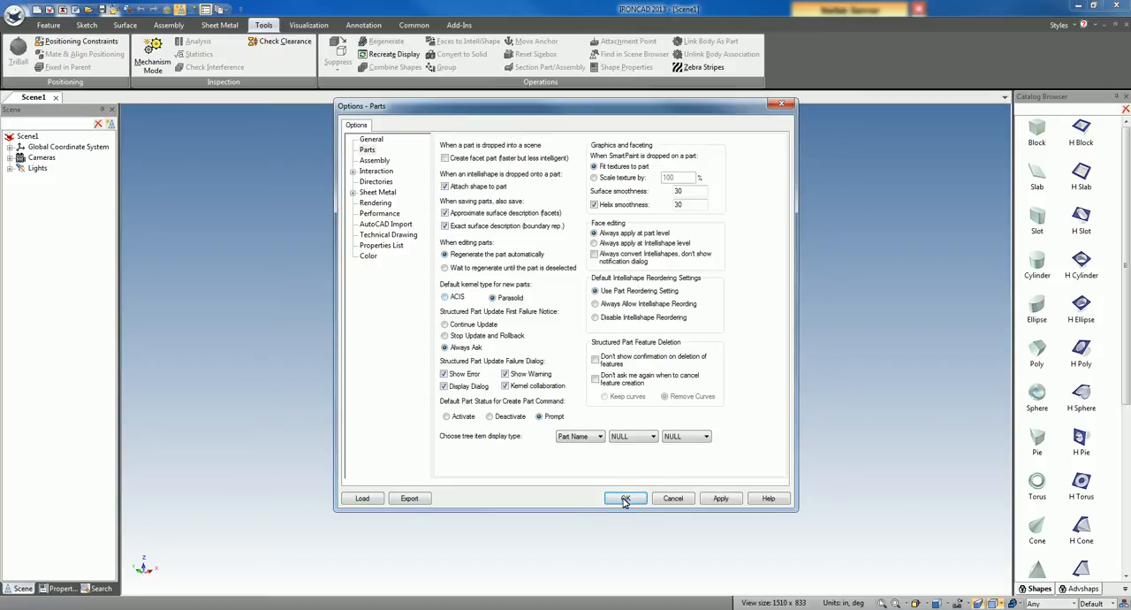
pyautogui.click(626, 498)
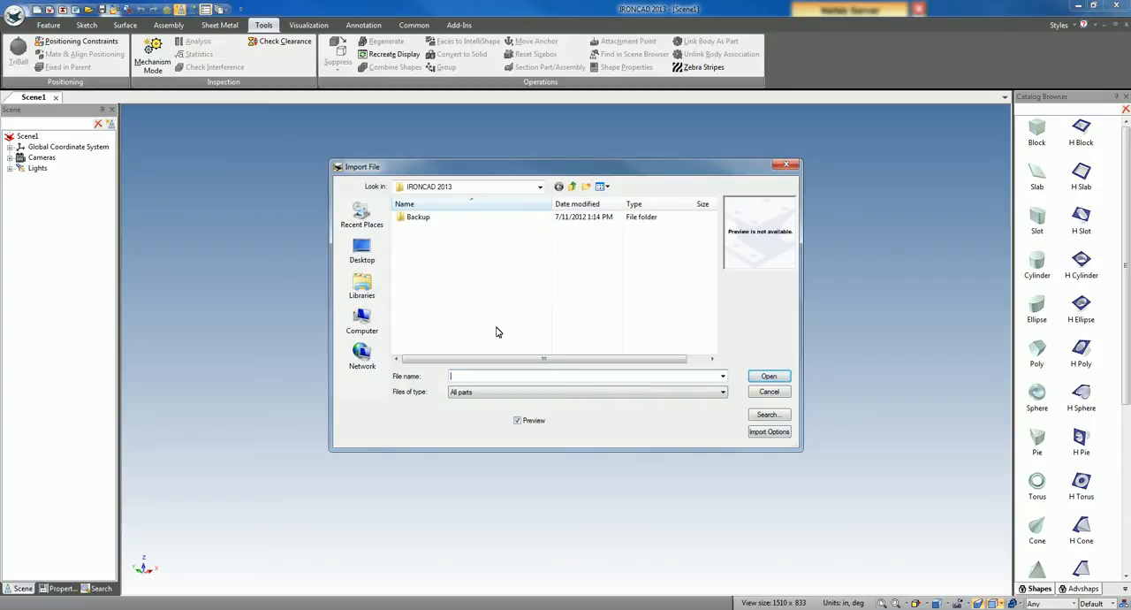
pyautogui.moveTo(633, 585)
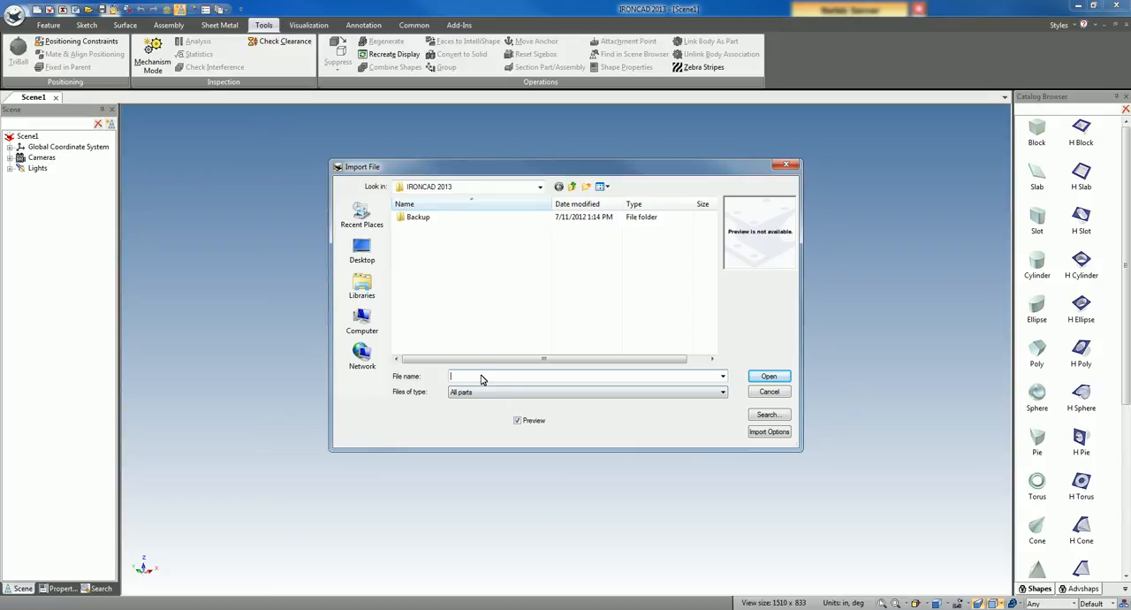
# Step: Browse to C:\Users\coconnor\Downloads\M-Repair, select 1_NoseCone1.igs and toggle its surface import options
pyautogui.write('C:\\Users\\coconnor\\Downloads\\M-Repair')
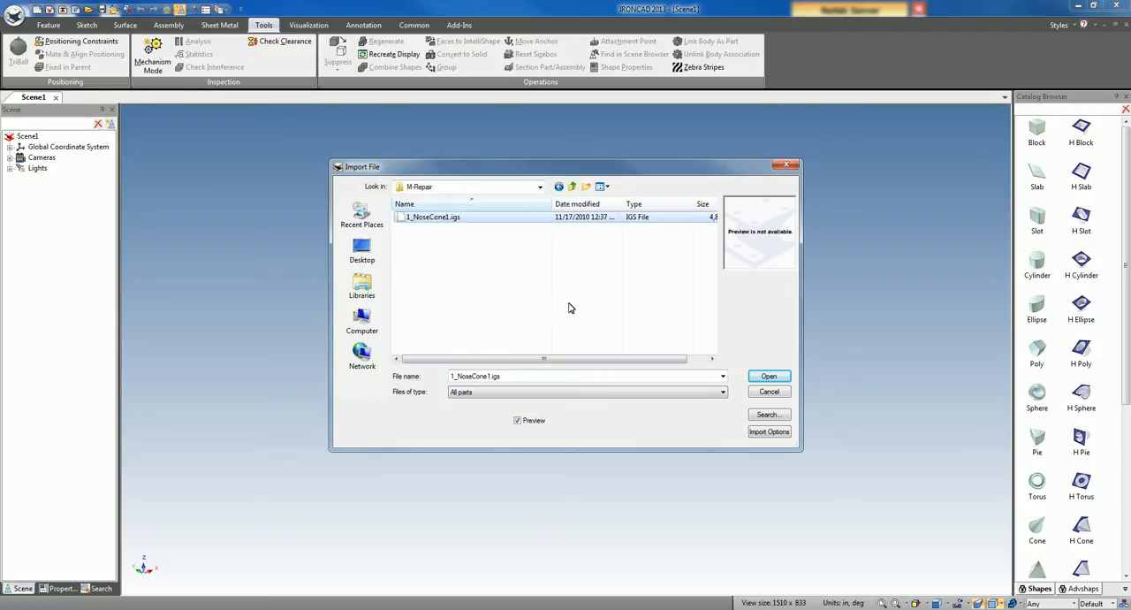
pyautogui.click(769, 431)
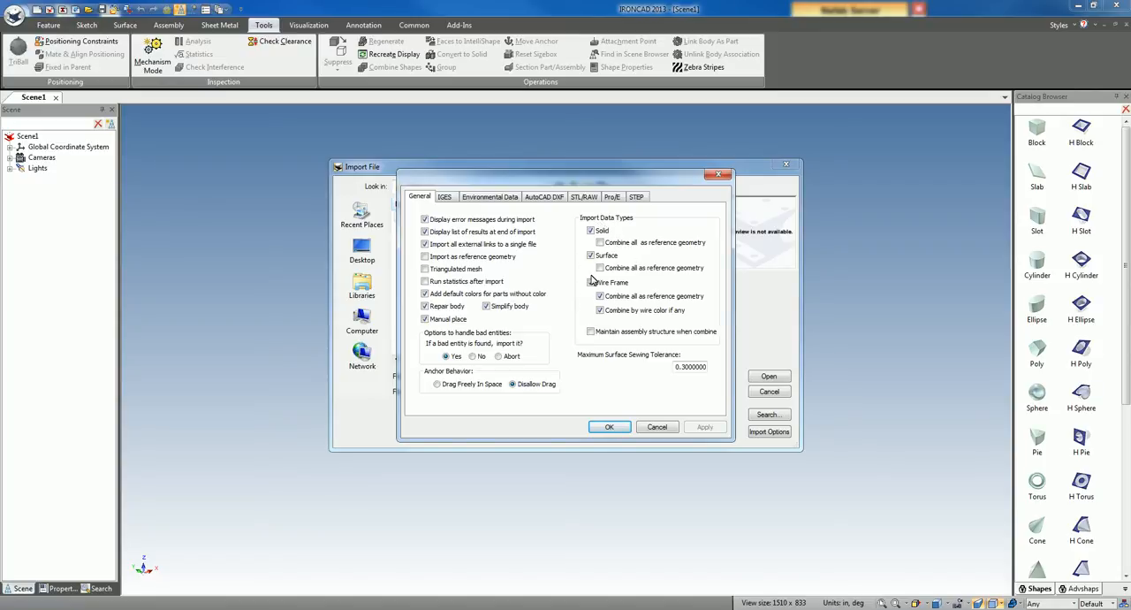
pyautogui.click(591, 283)
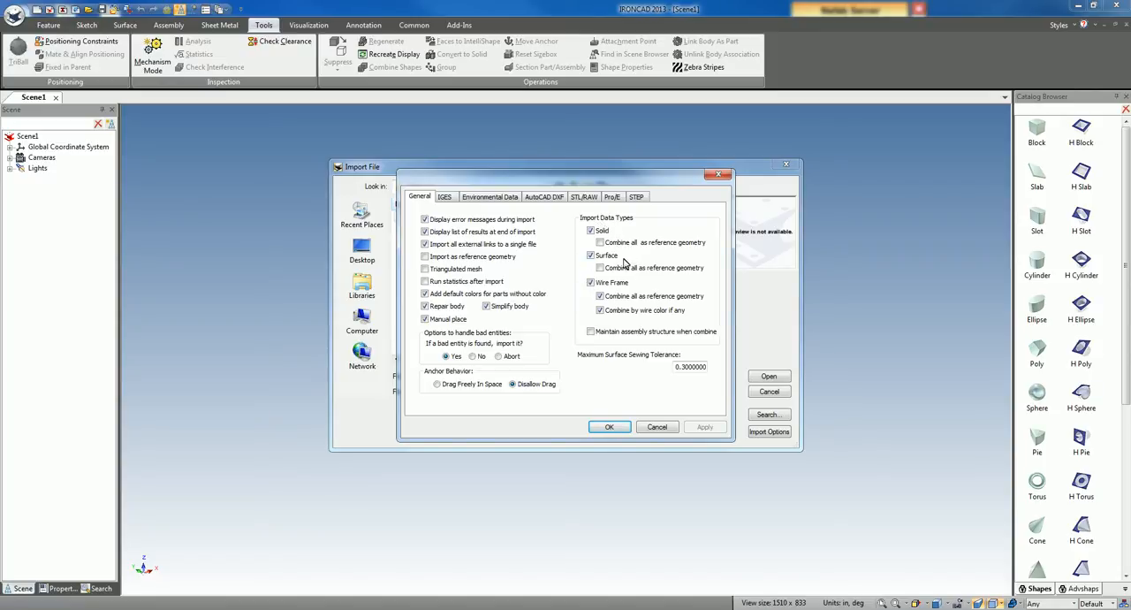
pyautogui.click(601, 267)
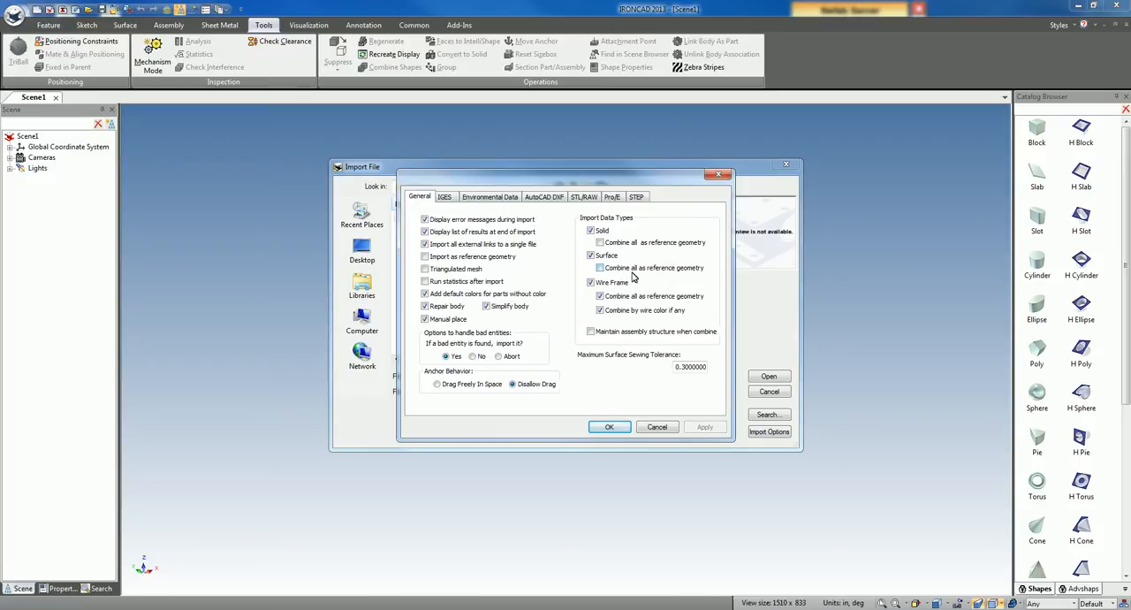
pyautogui.moveTo(645, 268)
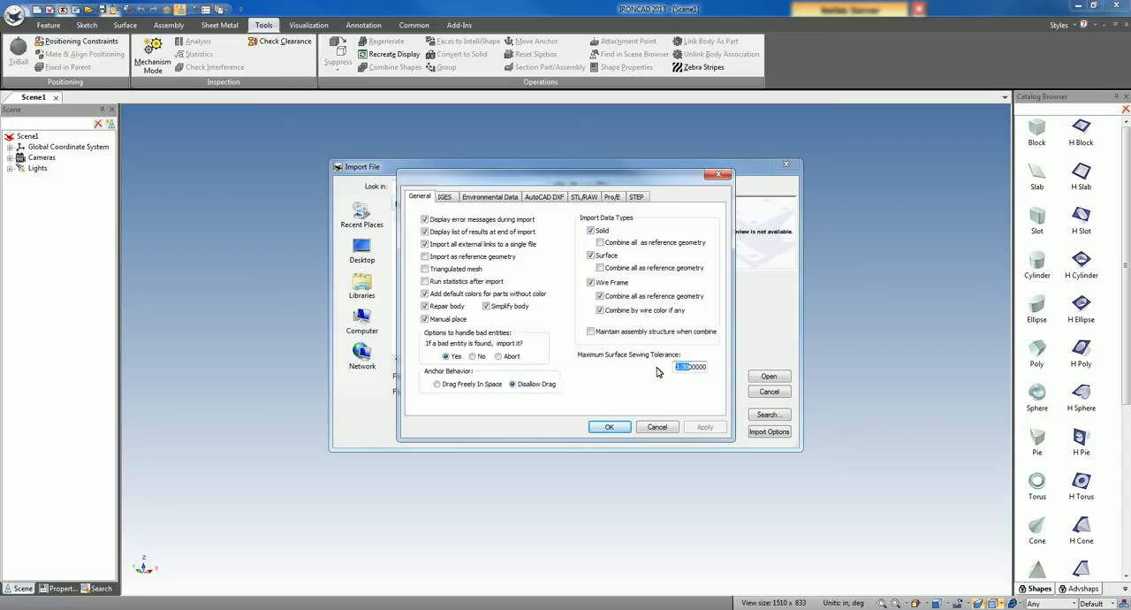
pyautogui.moveTo(643, 406)
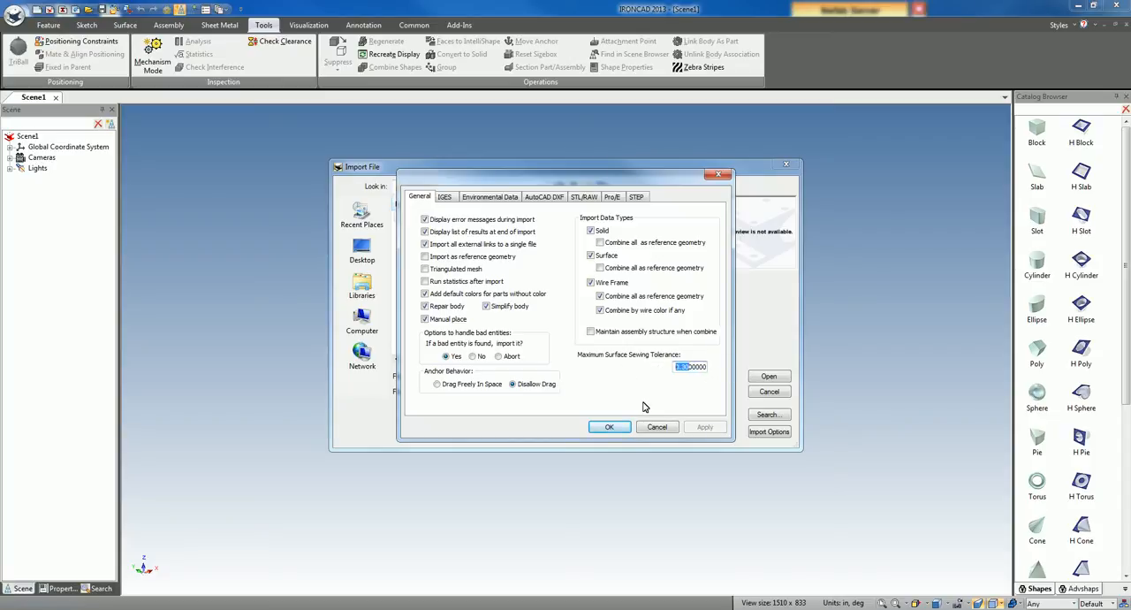
pyautogui.moveTo(644, 406)
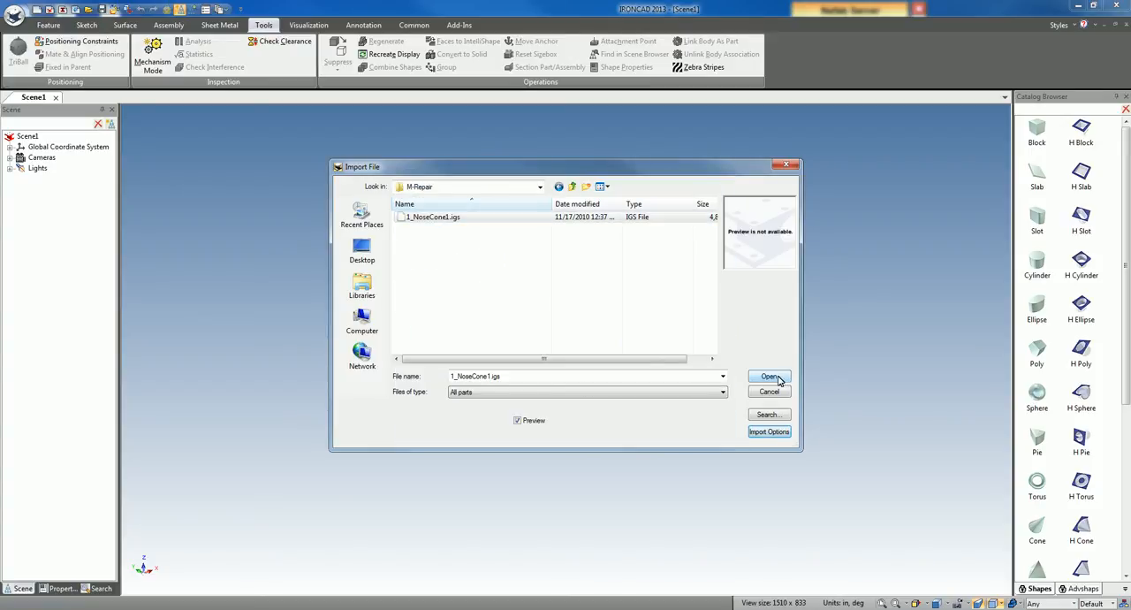
# Step: Import 1_NoseCone1.igs so the housing loads into the scene as a part
pyautogui.click(769, 376)
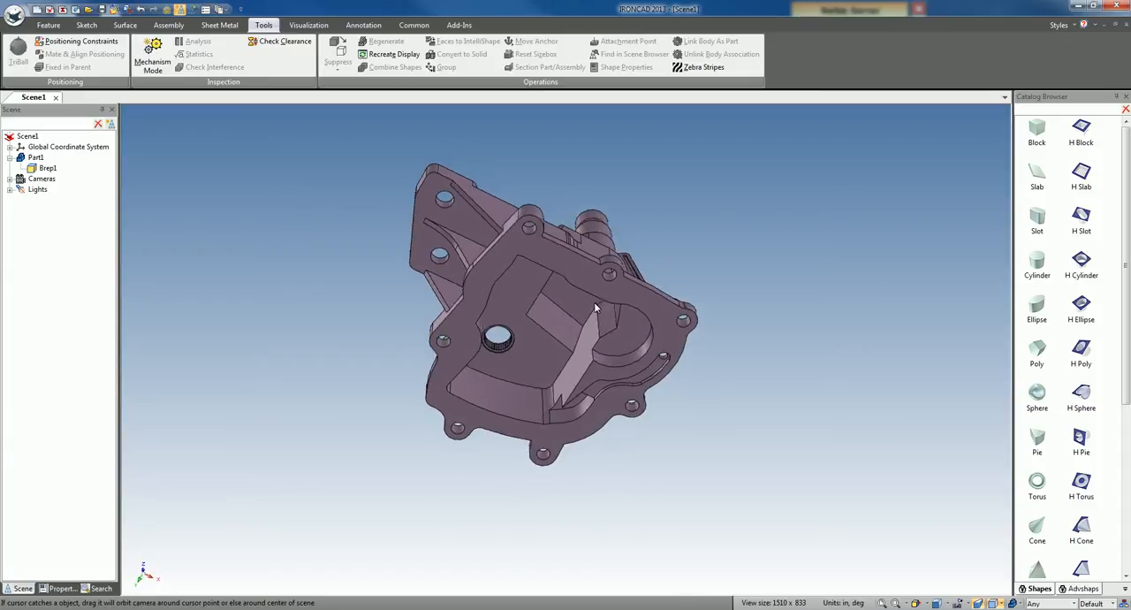
pyautogui.click(575, 310)
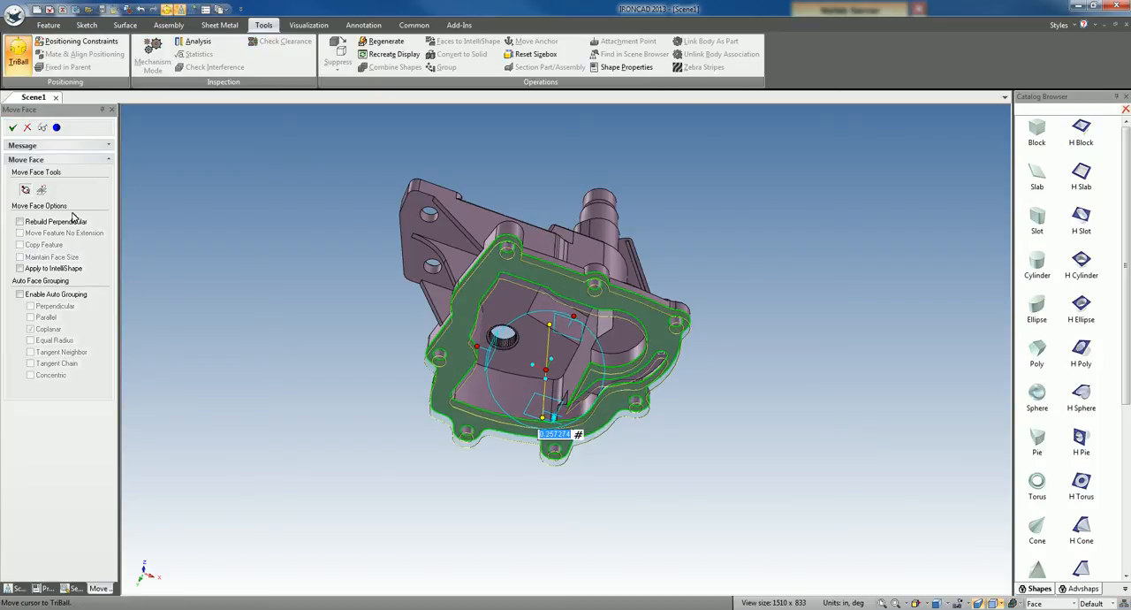
pyautogui.click(12, 128)
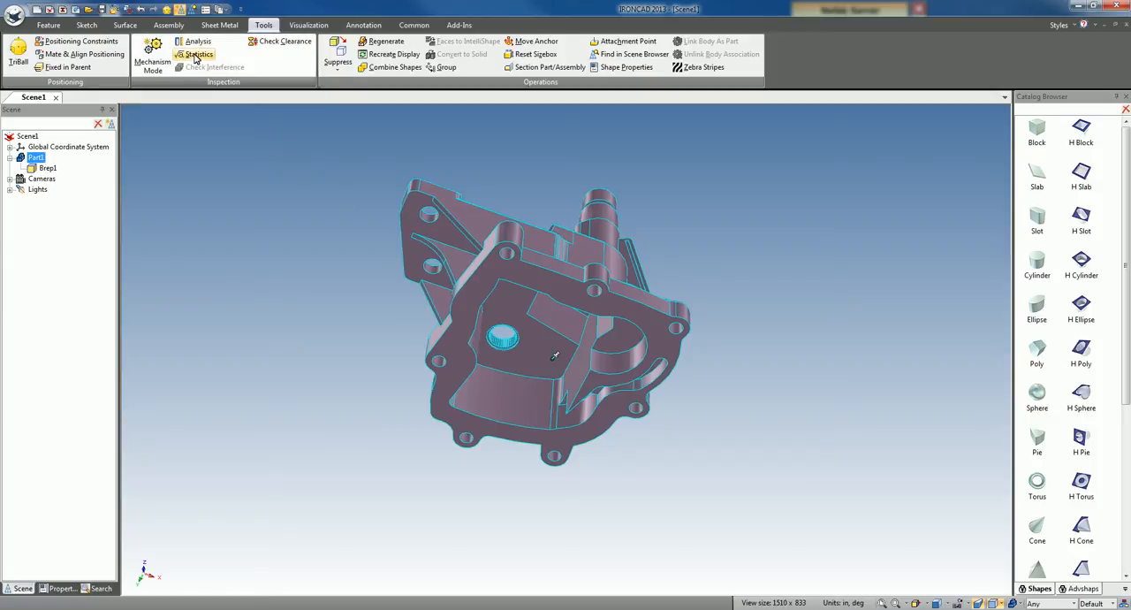
# Step: Run Statistics on the part and read the validate.txt report showing a self-intersecting face
pyautogui.click(198, 53)
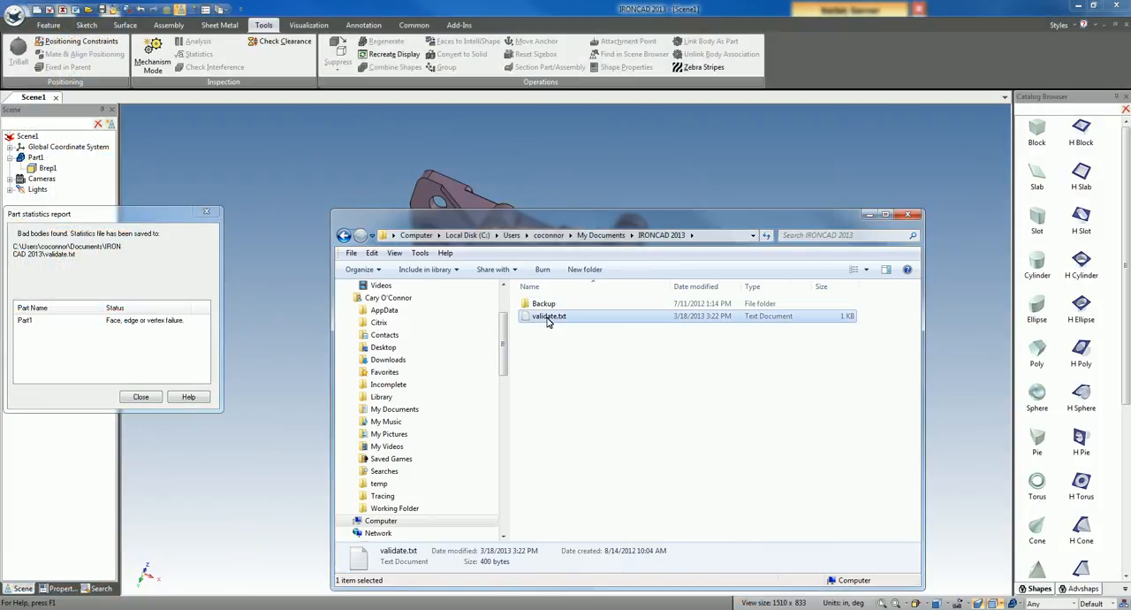
pyautogui.doubleClick(548, 315)
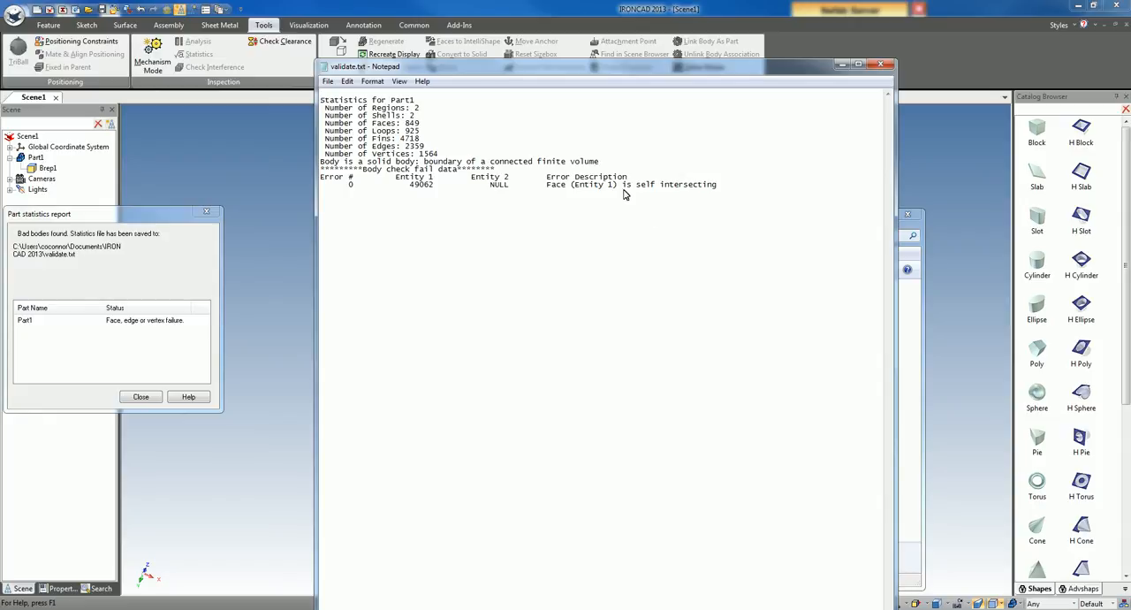
pyautogui.moveTo(677, 219)
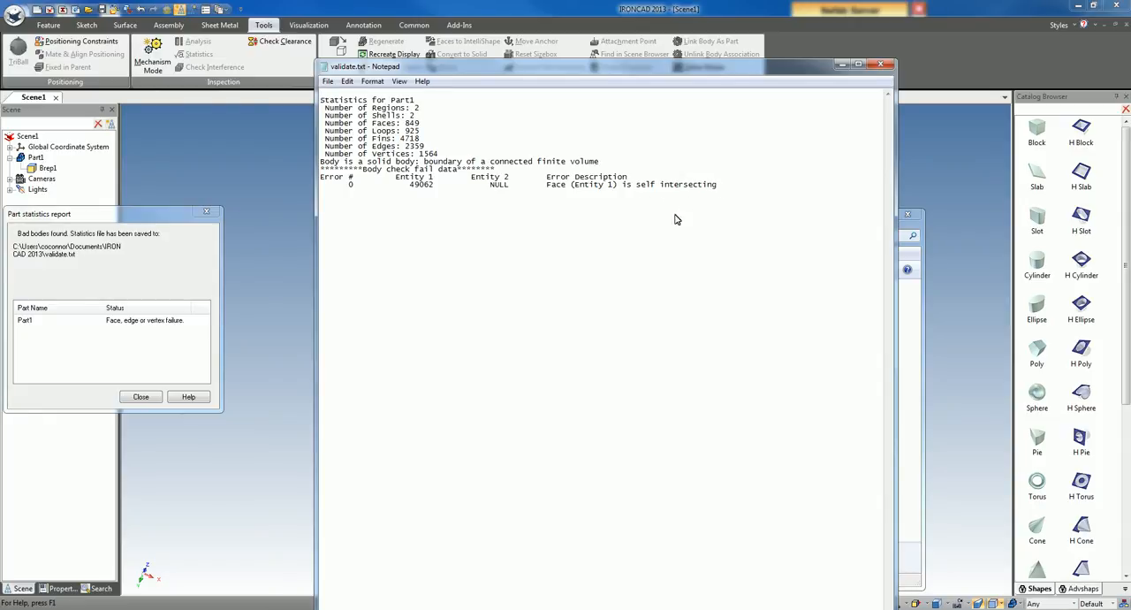
pyautogui.moveTo(679, 212)
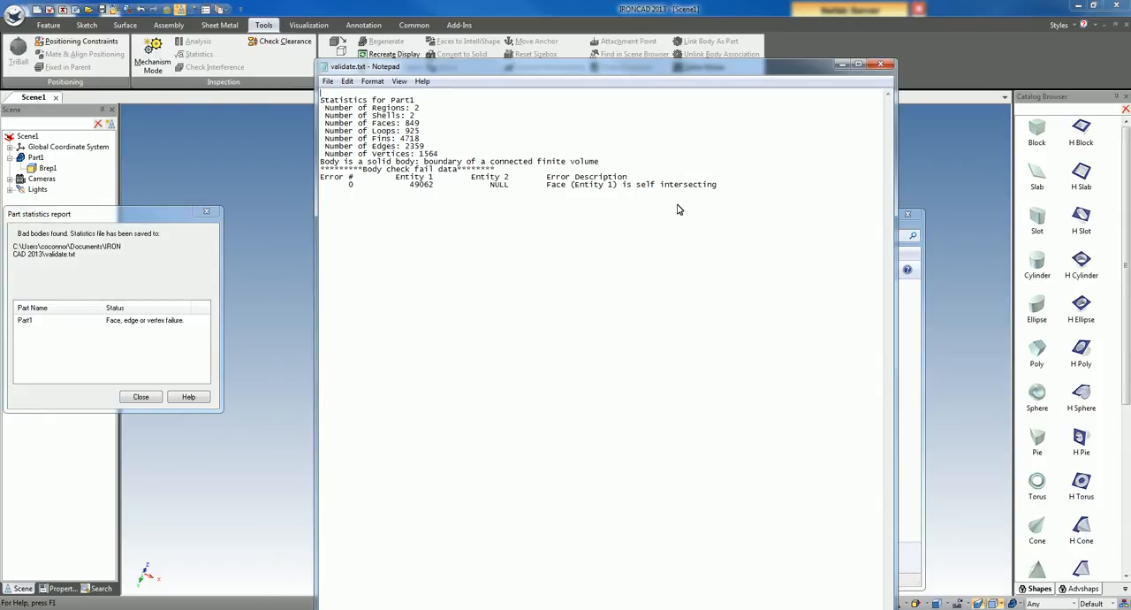
pyautogui.moveTo(841, 130)
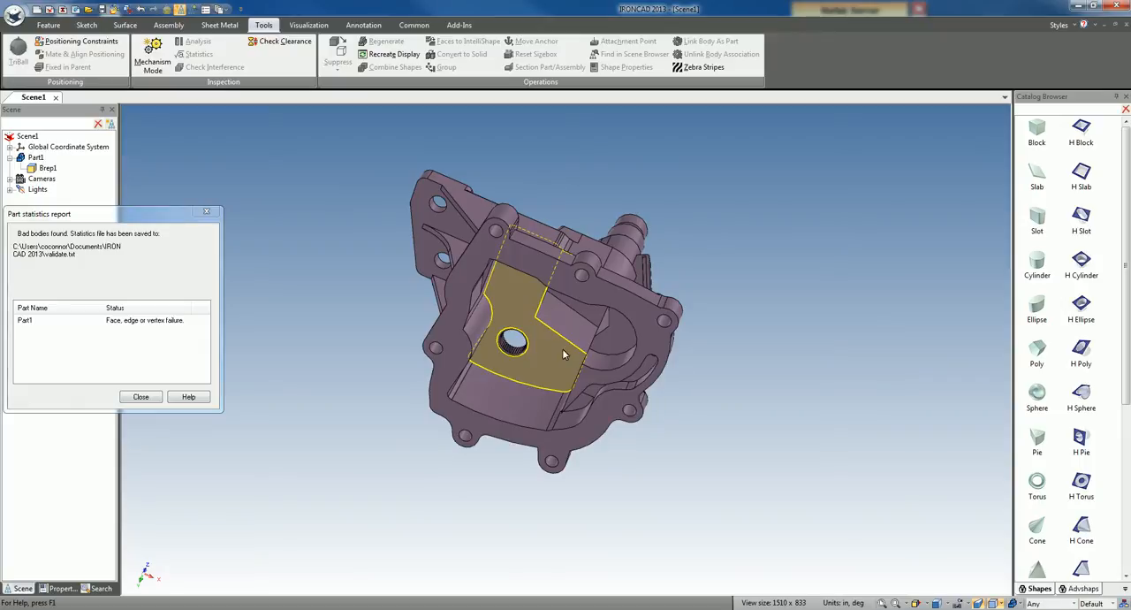
pyautogui.moveTo(494, 395)
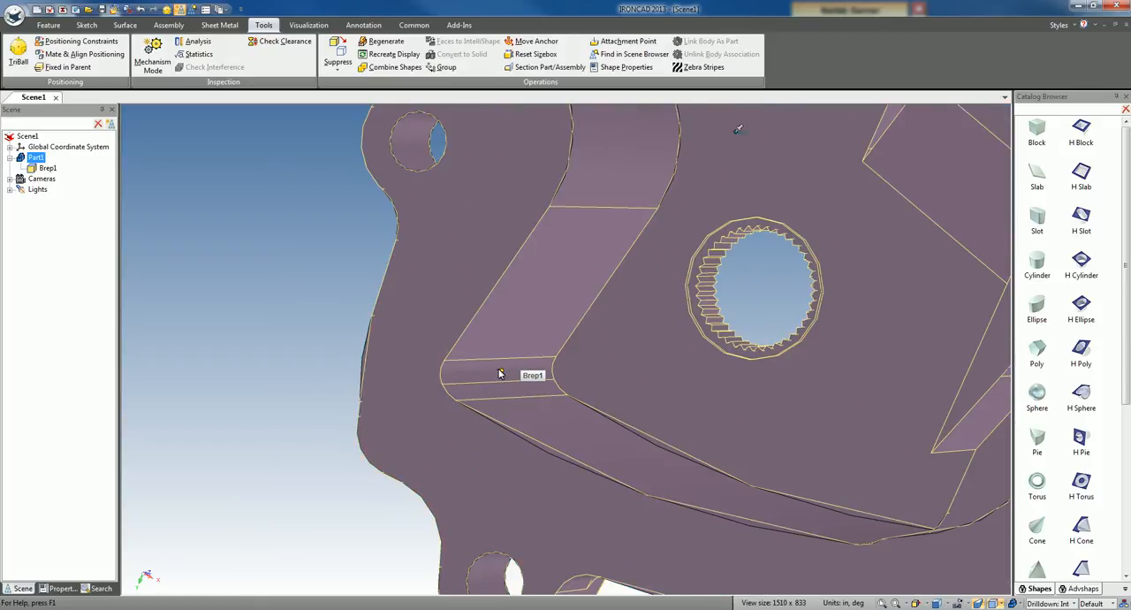
# Step: Select Body1 containing the self-intersecting face so it can be repaired
pyautogui.click(498, 371)
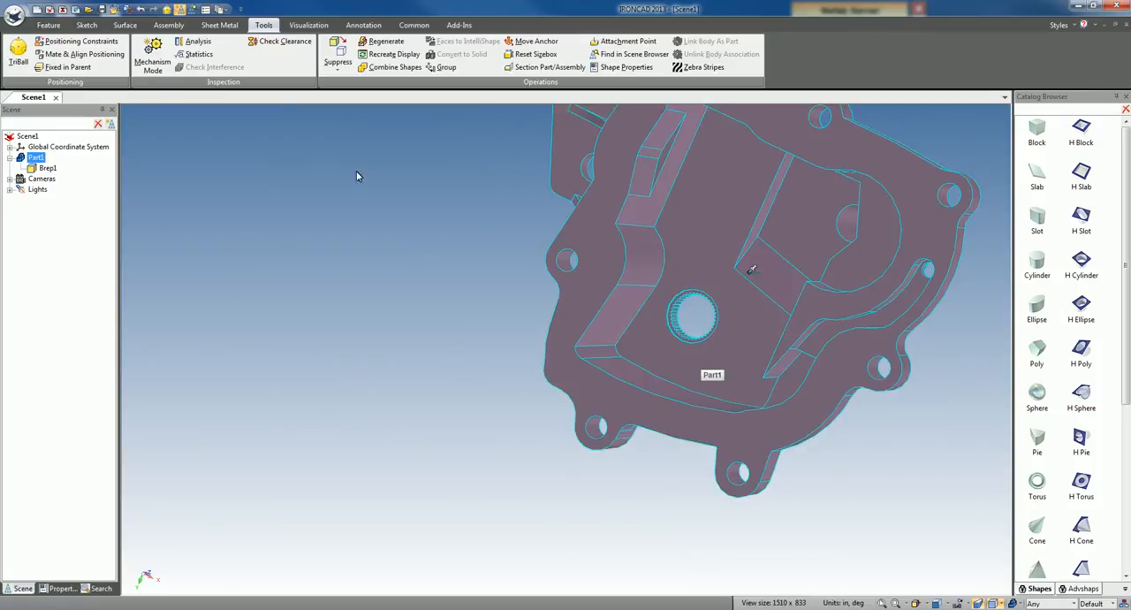
# Step: Re-run Statistics and confirm the 'No problems' result, then deselect the housing
pyautogui.click(198, 53)
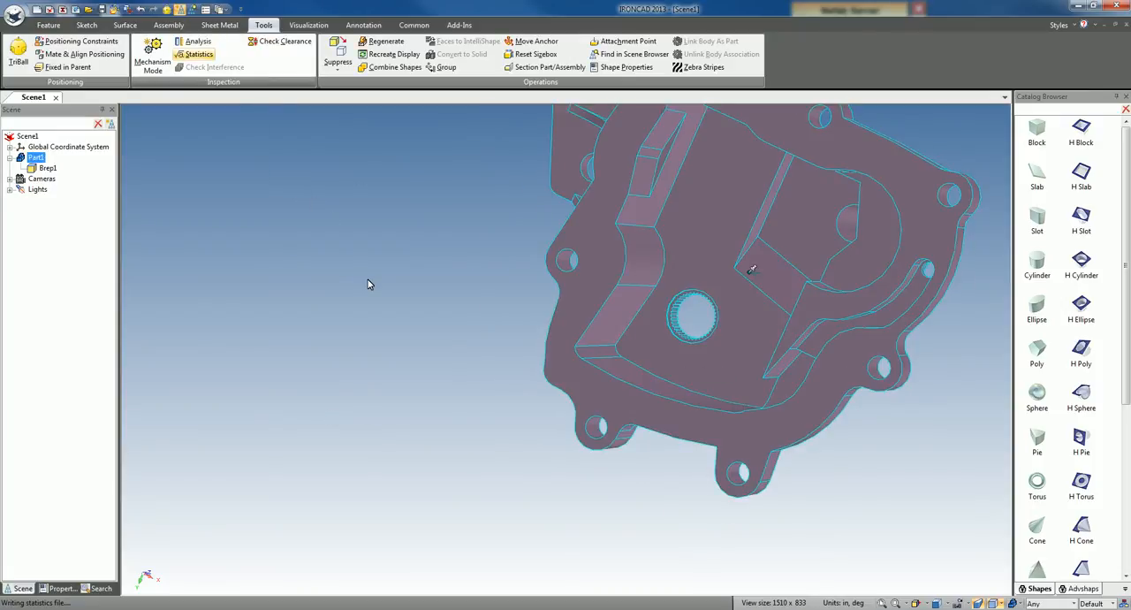
pyautogui.click(198, 53)
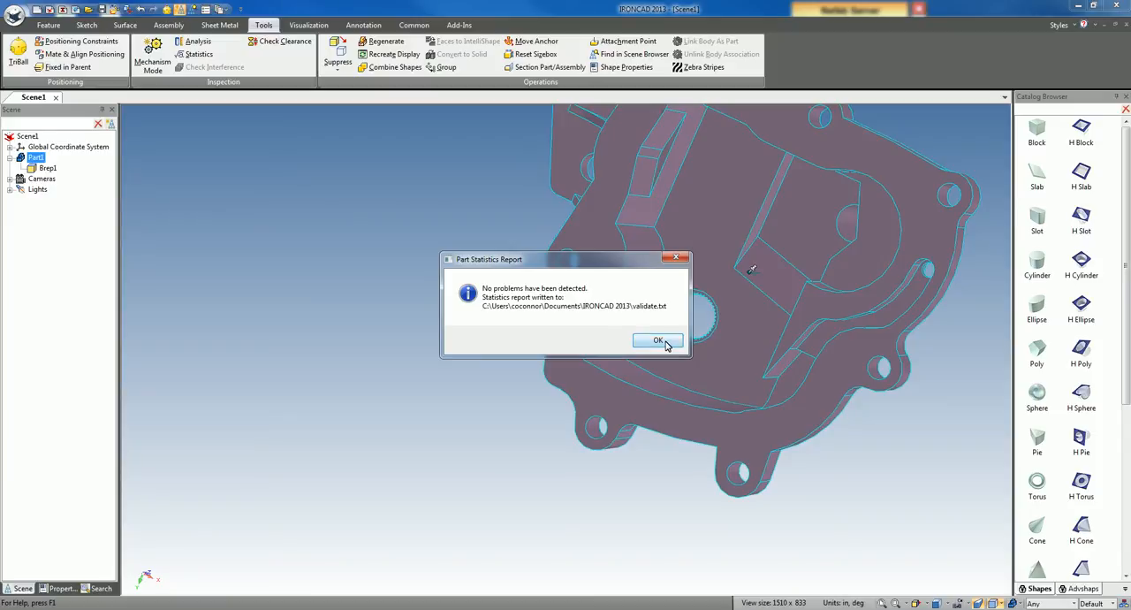
pyautogui.click(658, 341)
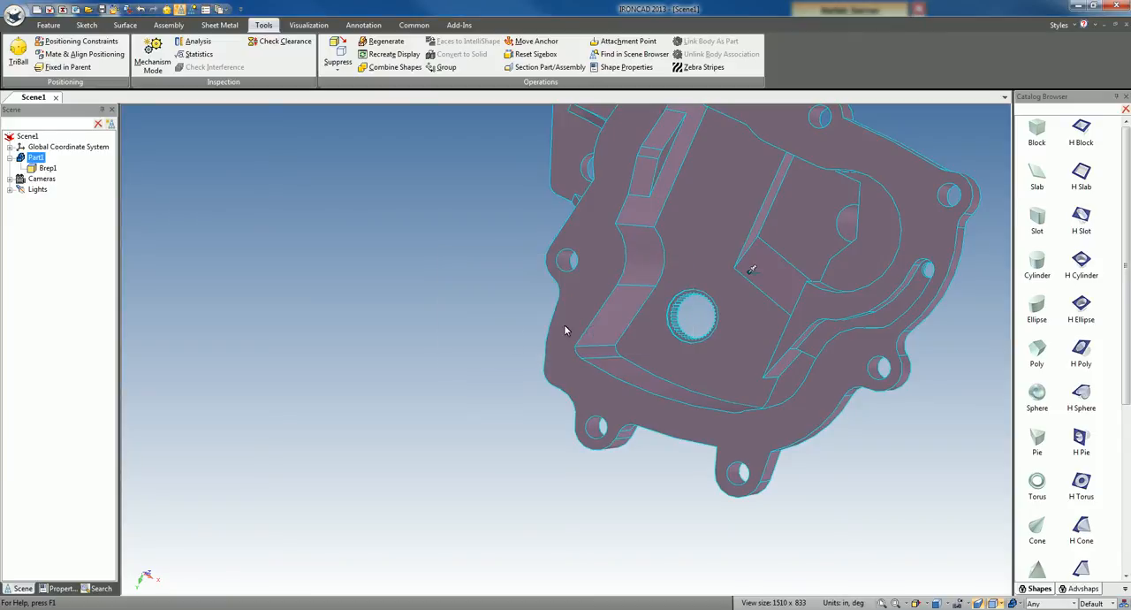
# Step: Orbit the housing to view its spout side standing upright
pyautogui.moveTo(565, 332); pyautogui.dragTo(581, 380)
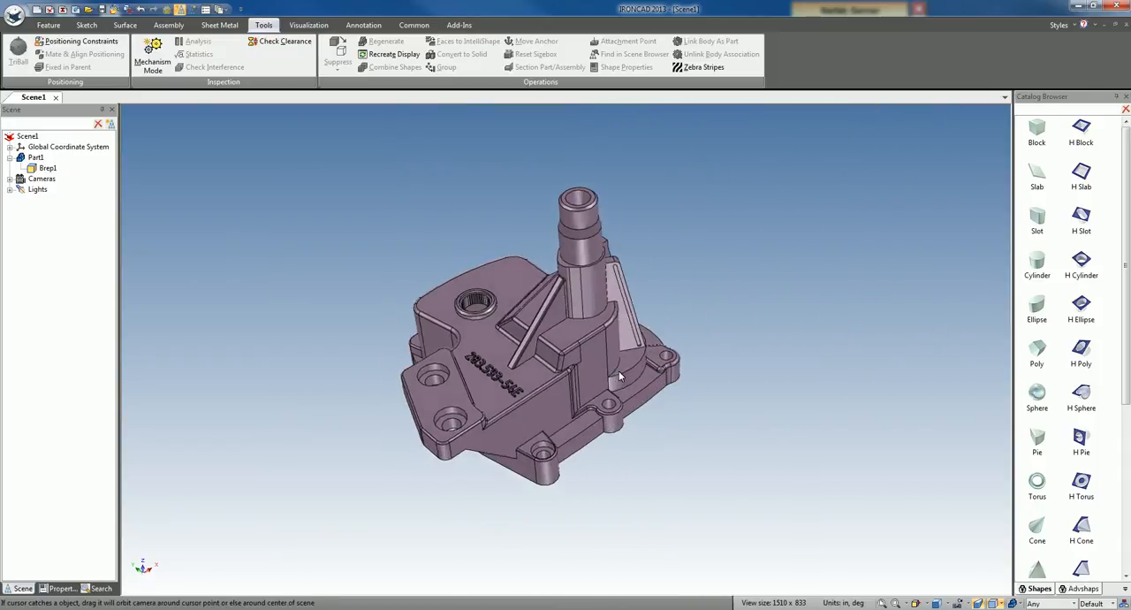
pyautogui.moveTo(619, 375); pyautogui.dragTo(680, 400)
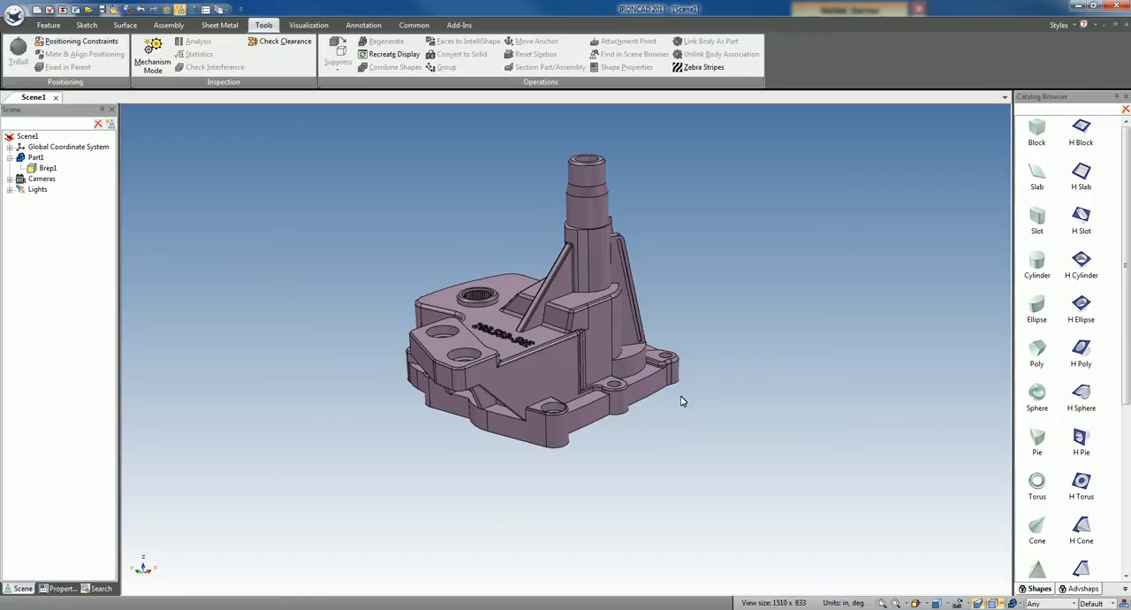
pyautogui.moveTo(680, 400); pyautogui.dragTo(562, 373)
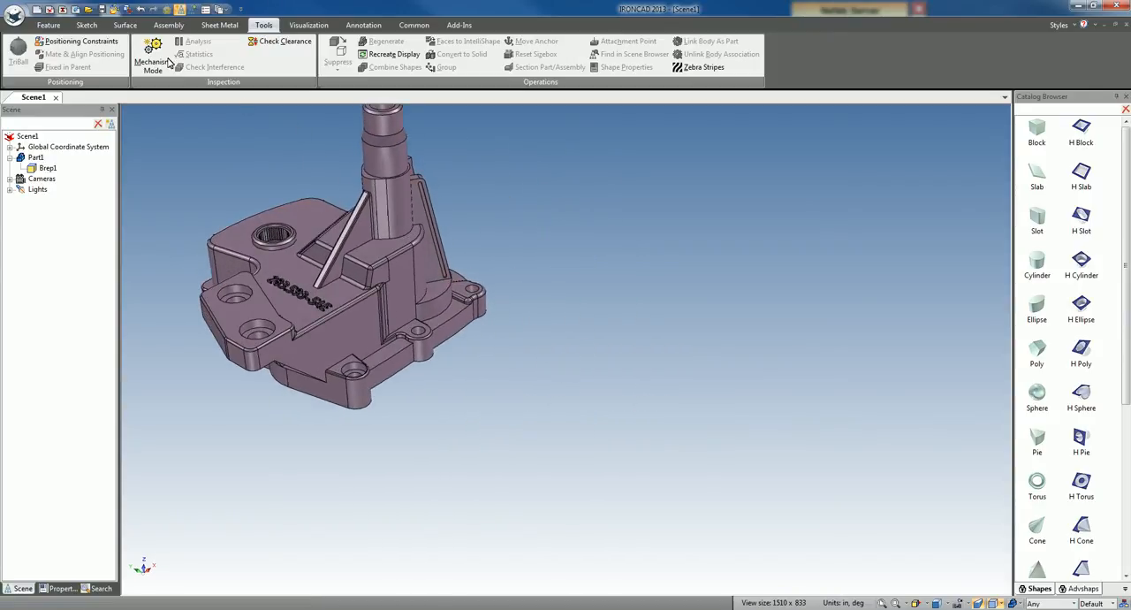
# Step: Show the Surface ribbon tools with Sew and Solidify for the repaired housing
pyautogui.click(124, 25)
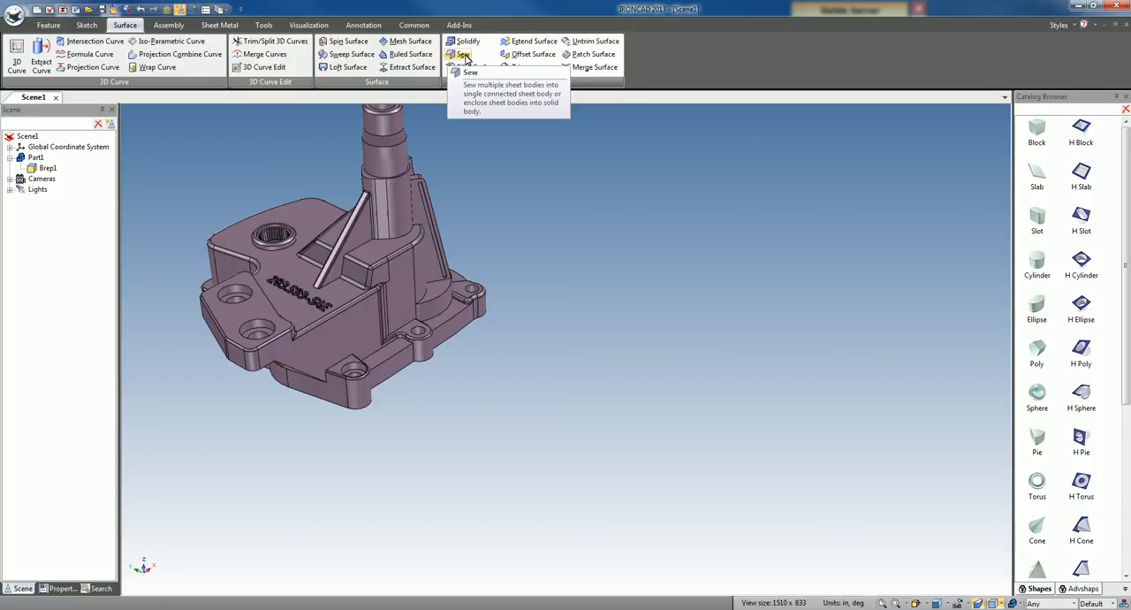
pyautogui.moveTo(464, 43)
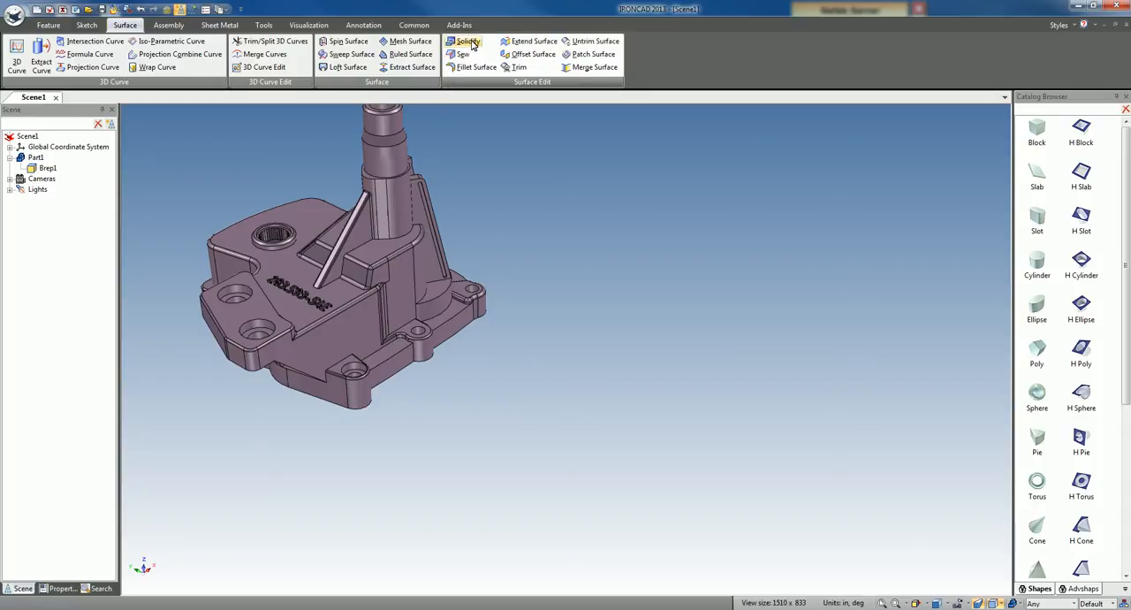
pyautogui.moveTo(466, 43)
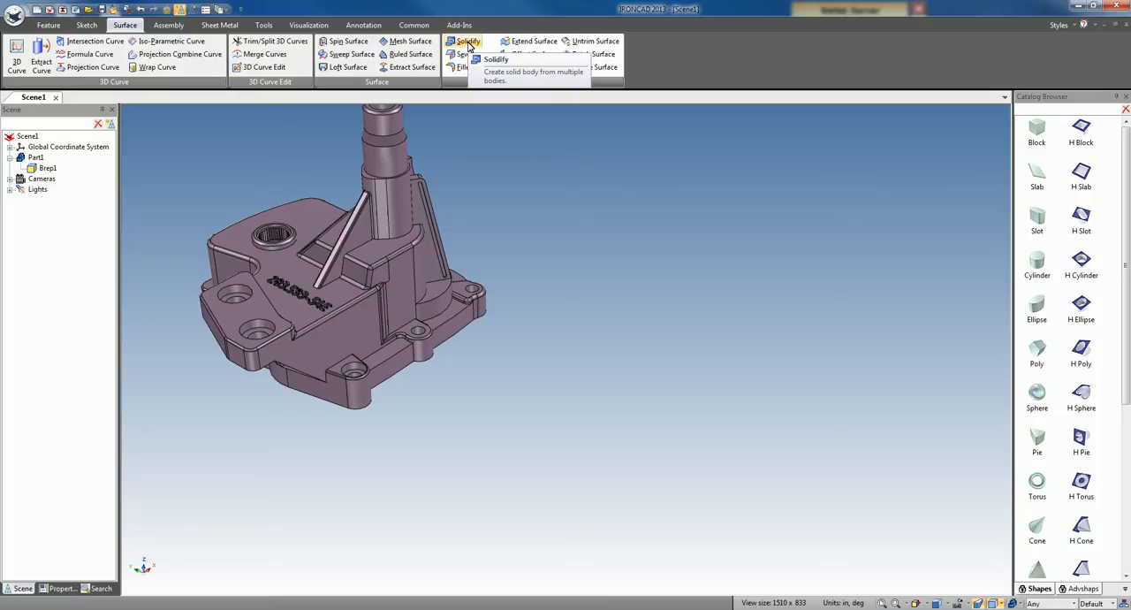
pyautogui.moveTo(543, 219)
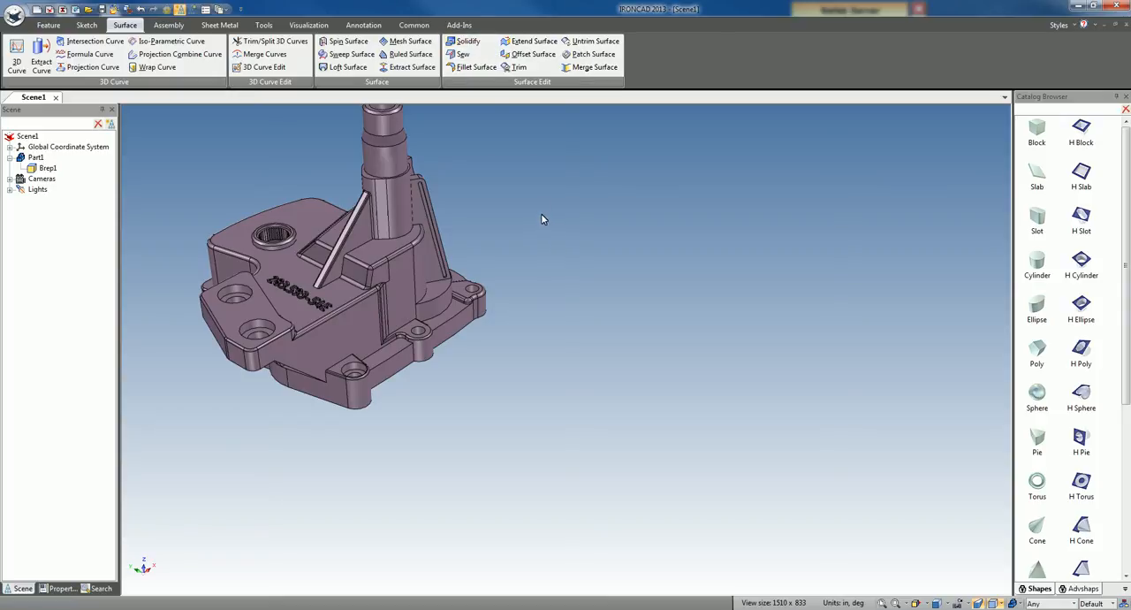
pyautogui.moveTo(537, 235)
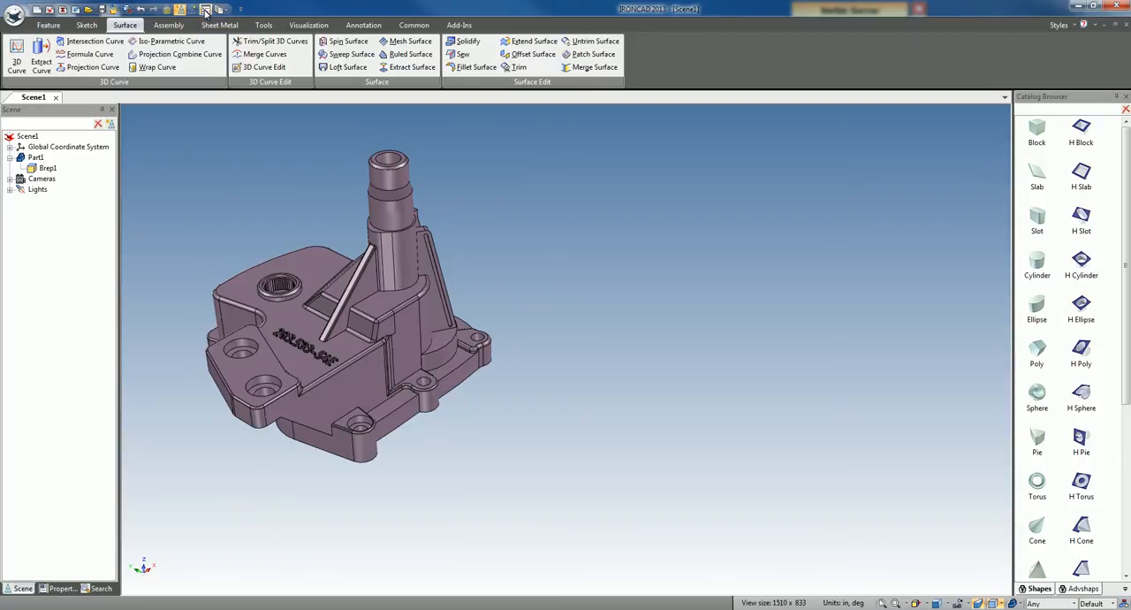
# Step: Switch the new-part kernel in Options, then import the nose-cone IGES file a second time
pyautogui.click(205, 9)
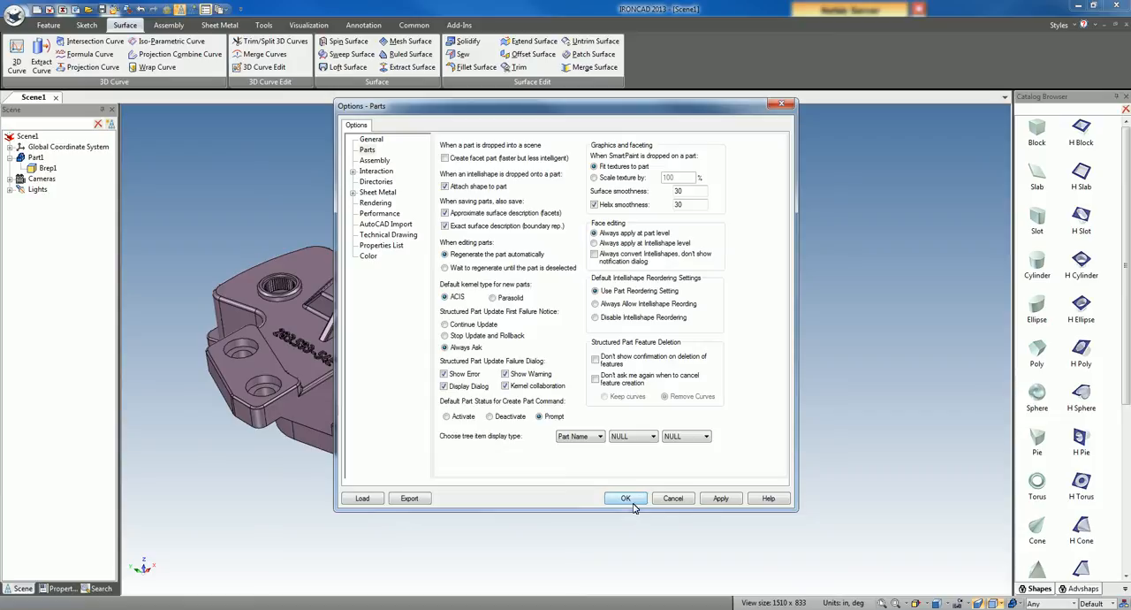
pyautogui.click(626, 498)
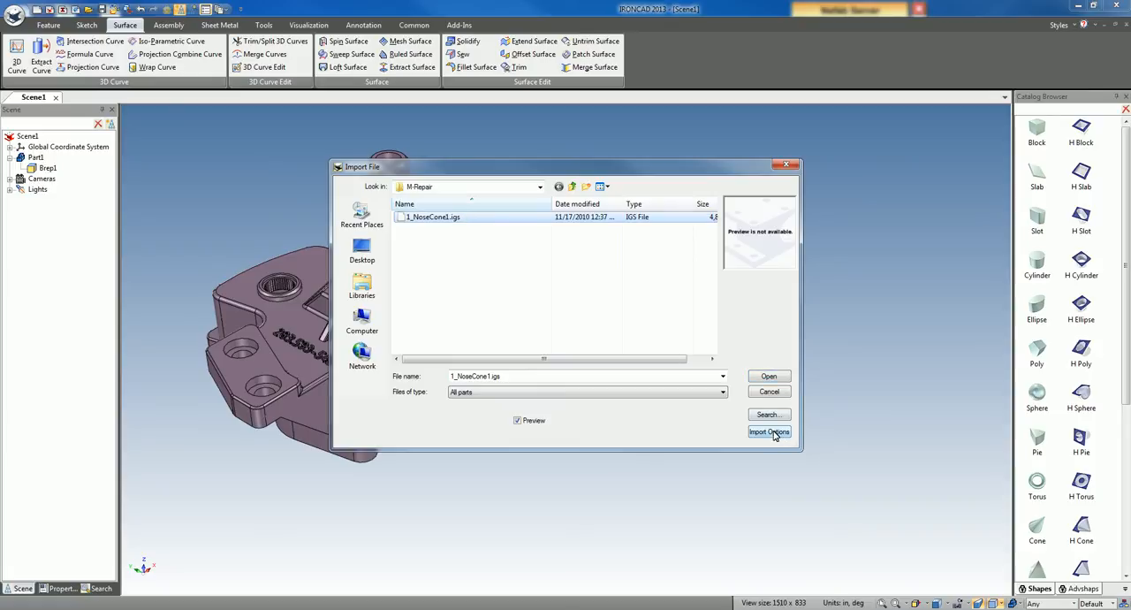
pyautogui.click(767, 432)
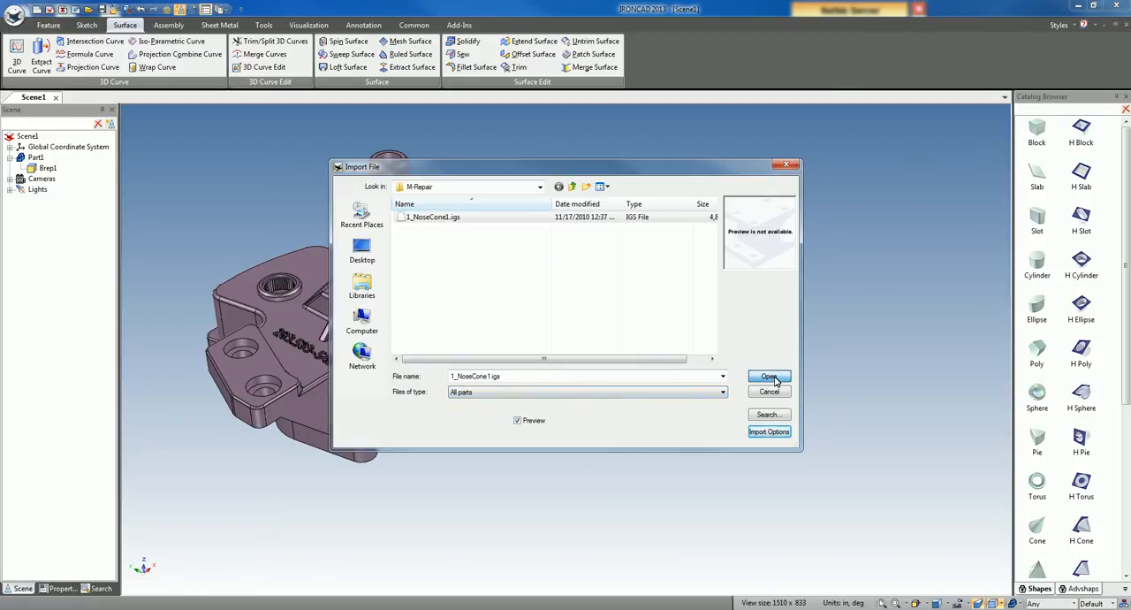
pyautogui.click(769, 375)
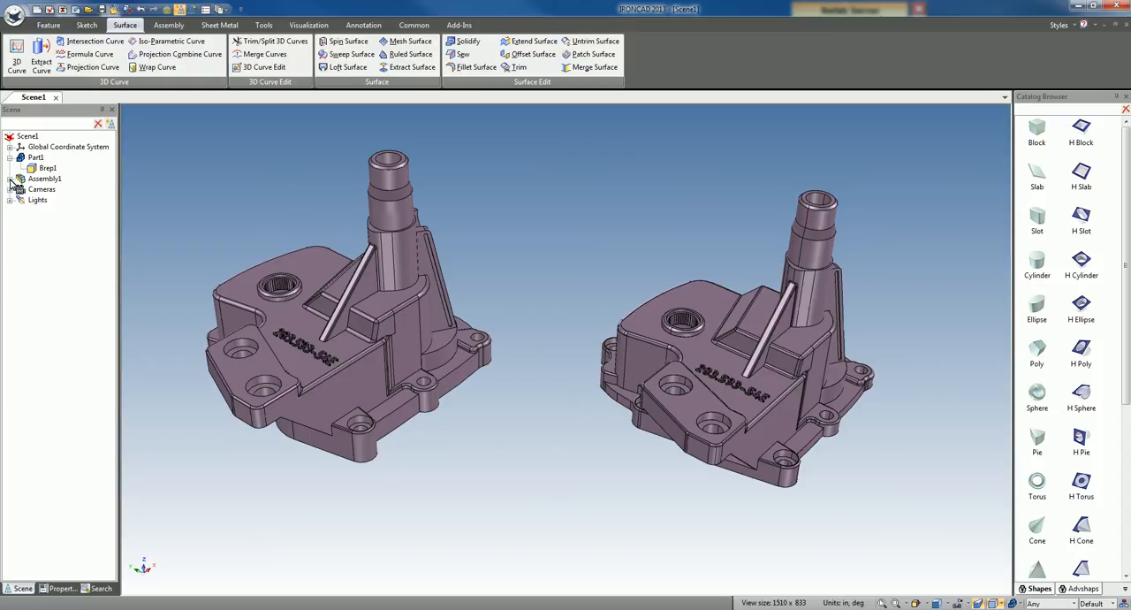
# Step: Expand the second import's assembly, select its loose surfaces and start Solidify with a tolerance
pyautogui.click(10, 166)
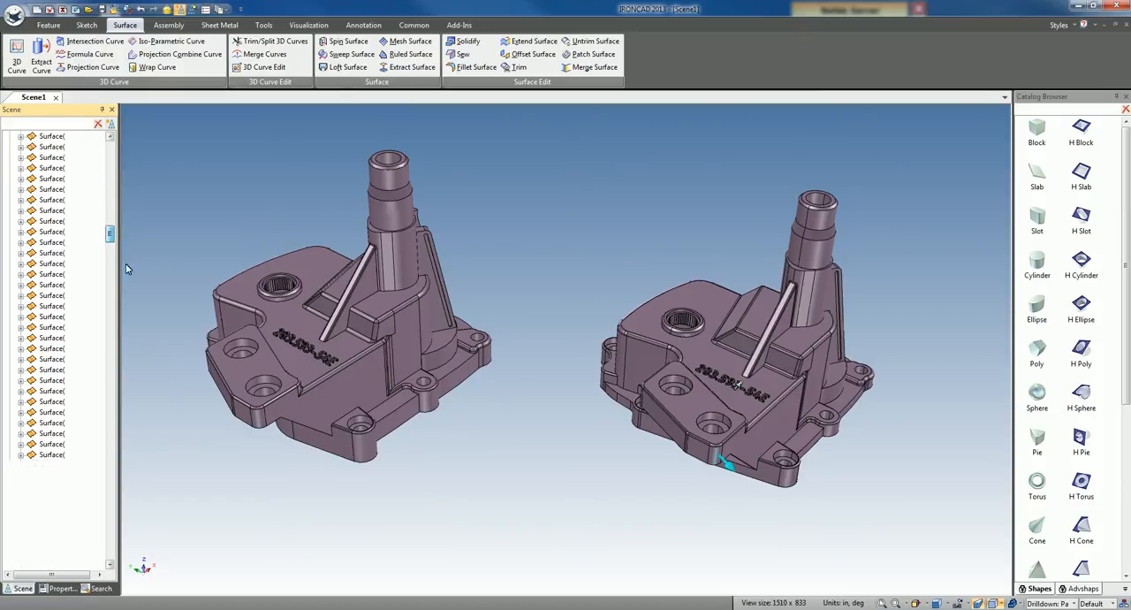
pyautogui.scroll(-3)
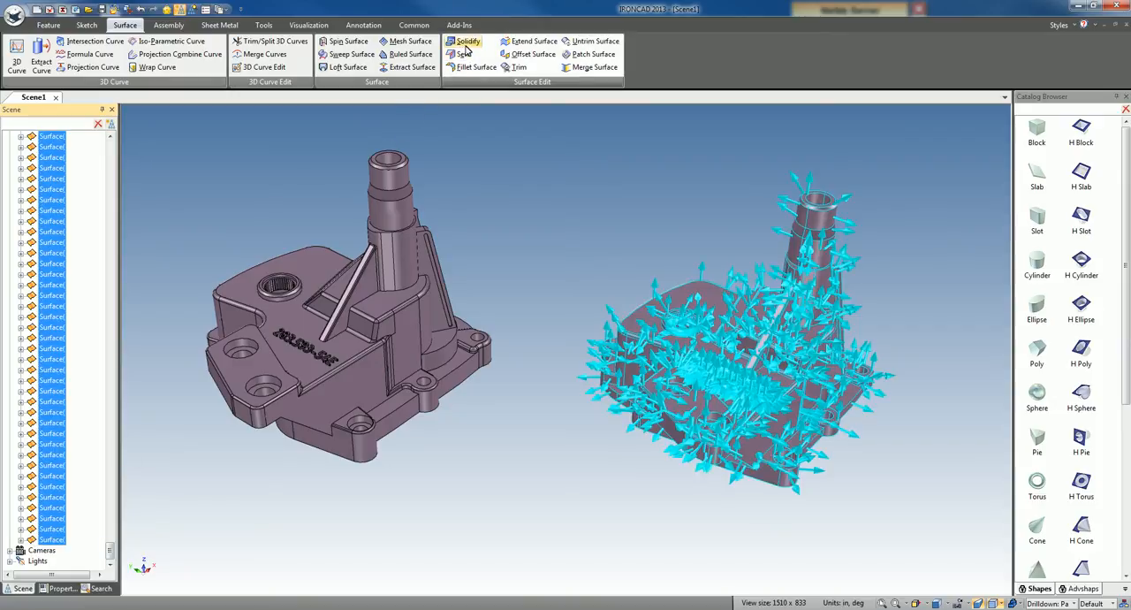
pyautogui.click(465, 42)
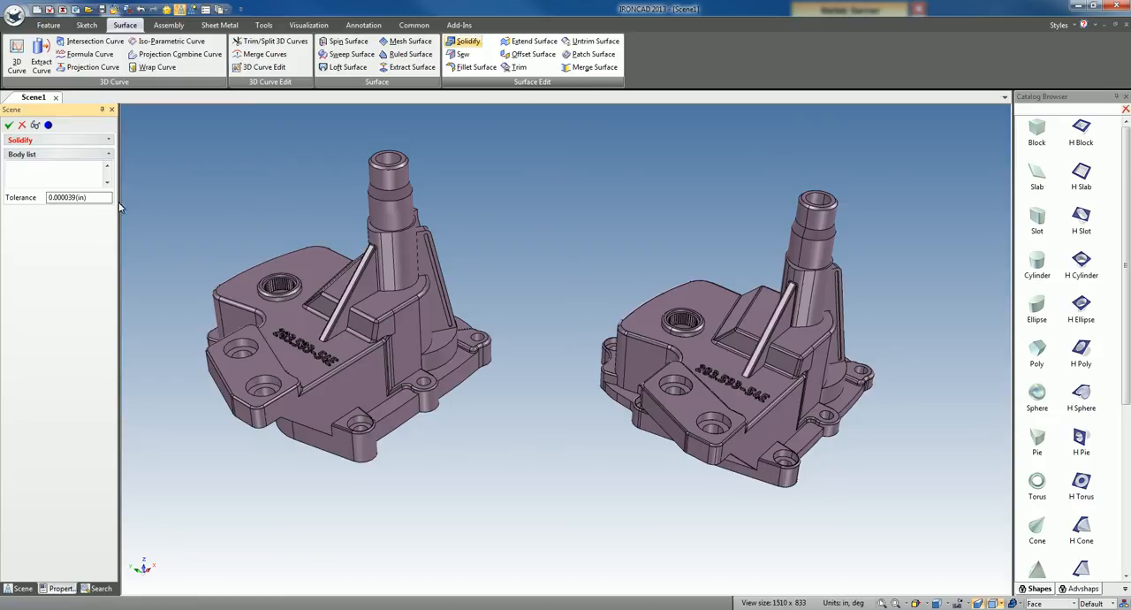
pyautogui.moveTo(122, 208)
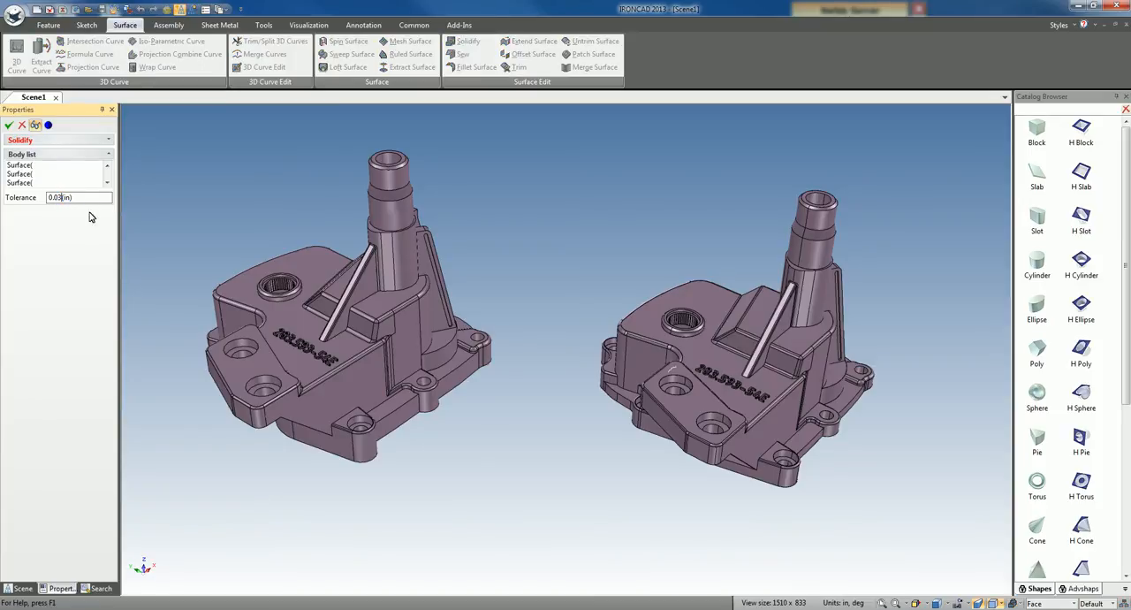
pyautogui.moveTo(237, 159)
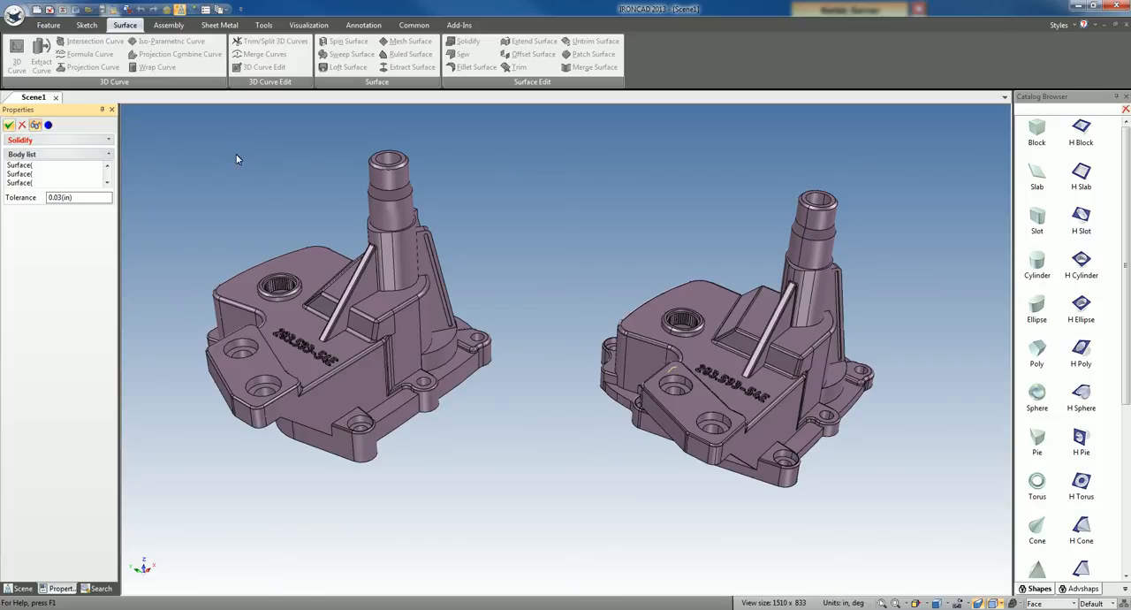
pyautogui.moveTo(557, 263)
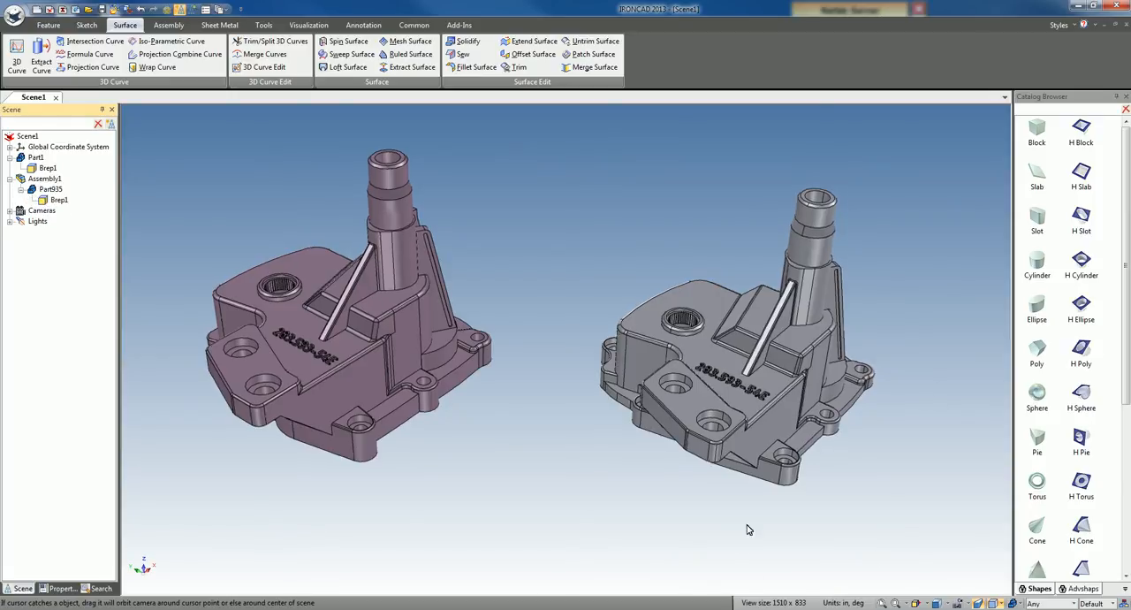
# Step: Run Statistics on the solidified second part and confirm 'No problems have been detected'
pyautogui.moveTo(749, 529); pyautogui.dragTo(725, 437)
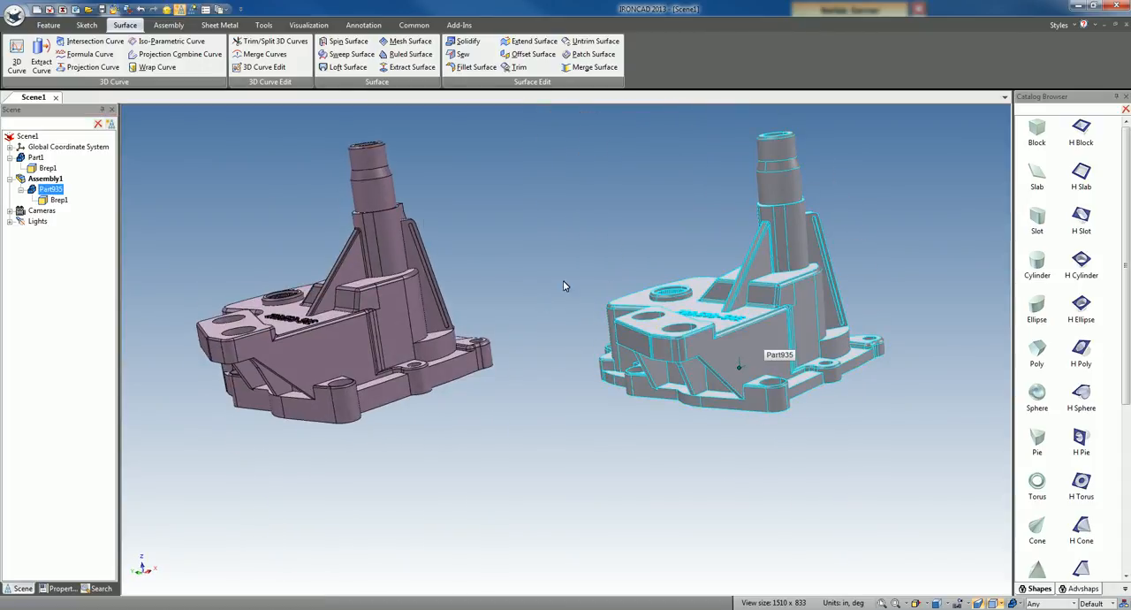
pyautogui.click(263, 25)
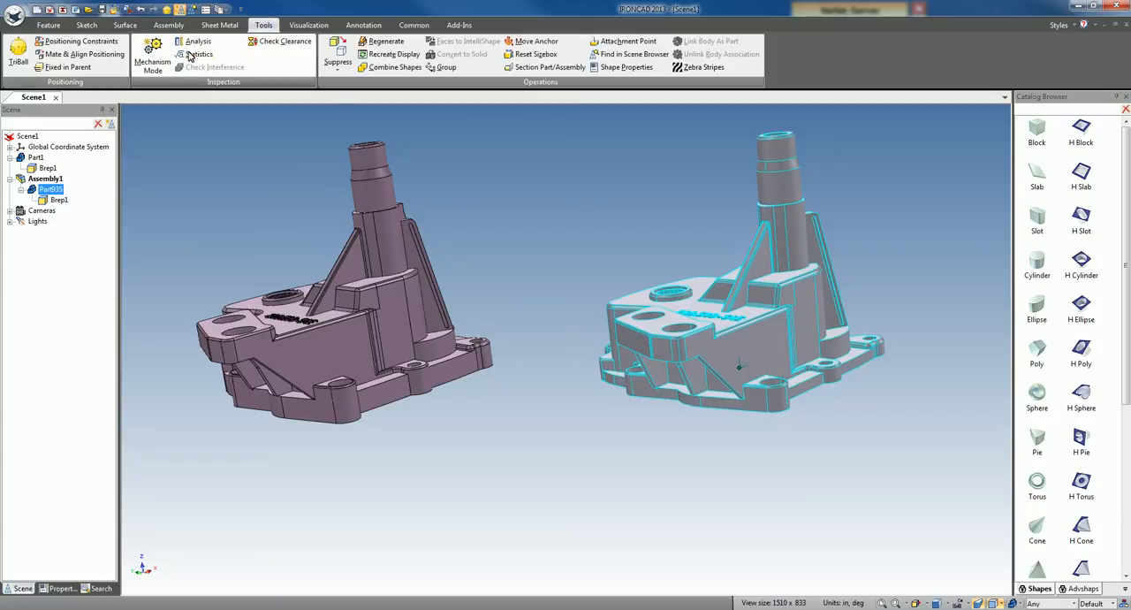
pyautogui.click(200, 53)
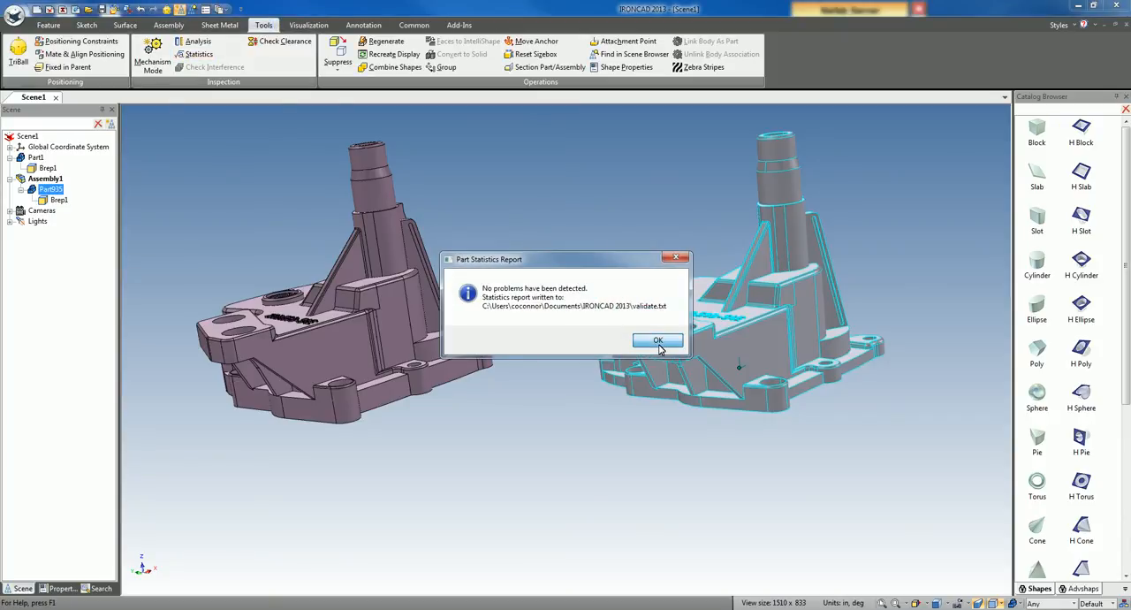
pyautogui.click(658, 340)
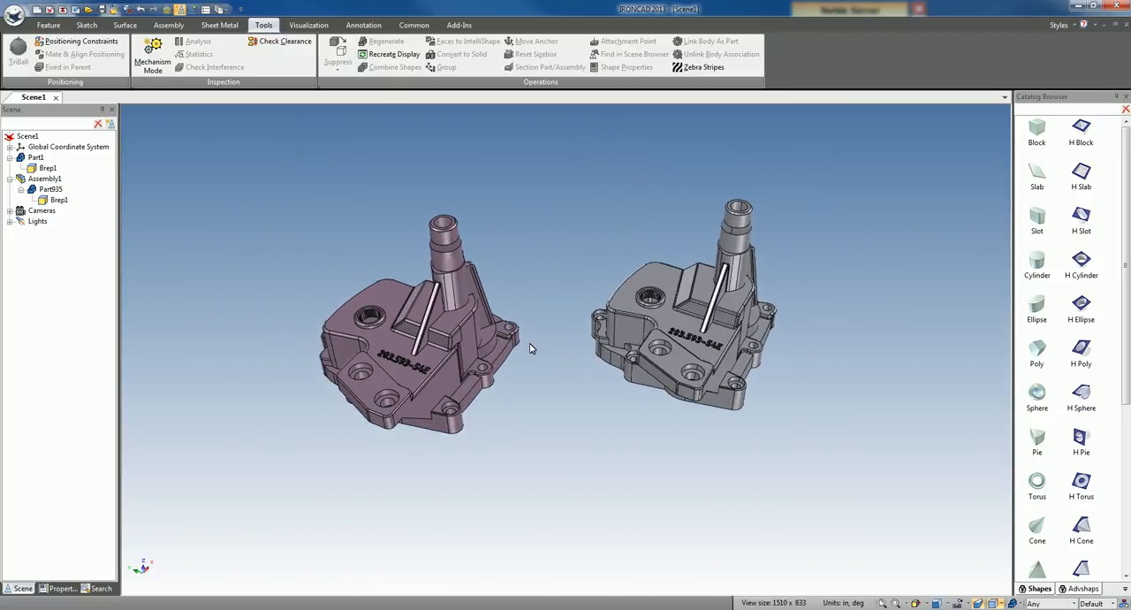
pyautogui.moveTo(531, 350); pyautogui.dragTo(619, 340)
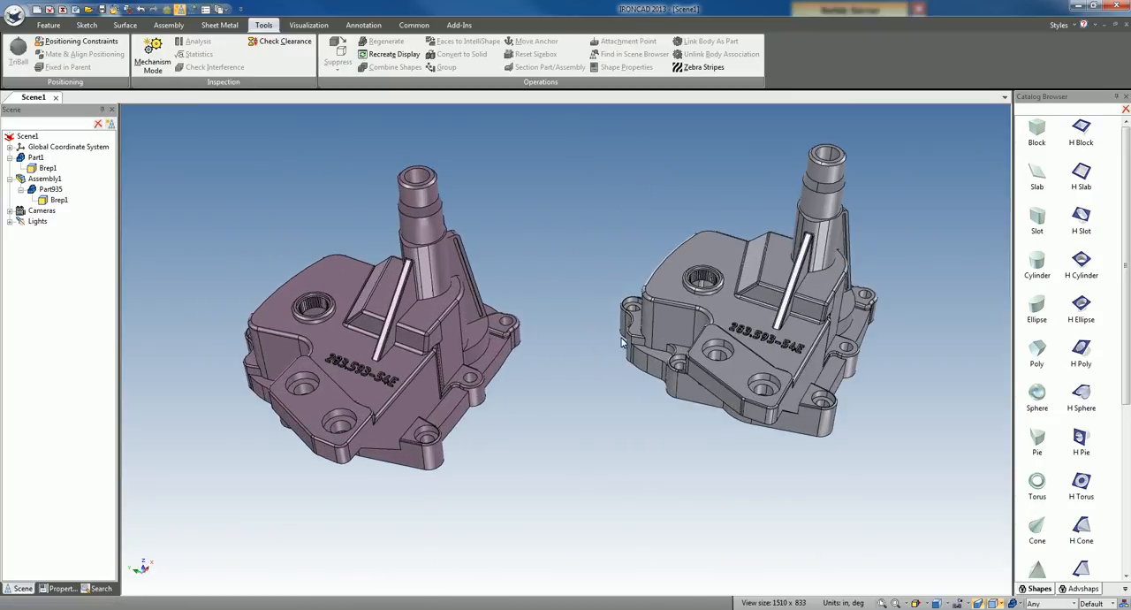
pyautogui.moveTo(558, 355)
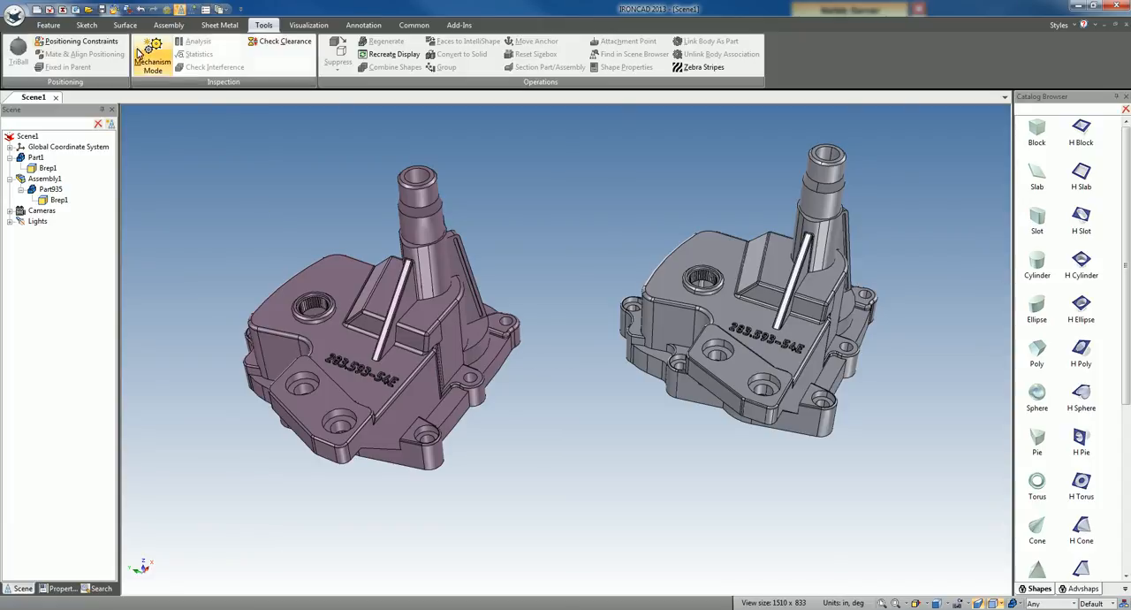
pyautogui.click(124, 25)
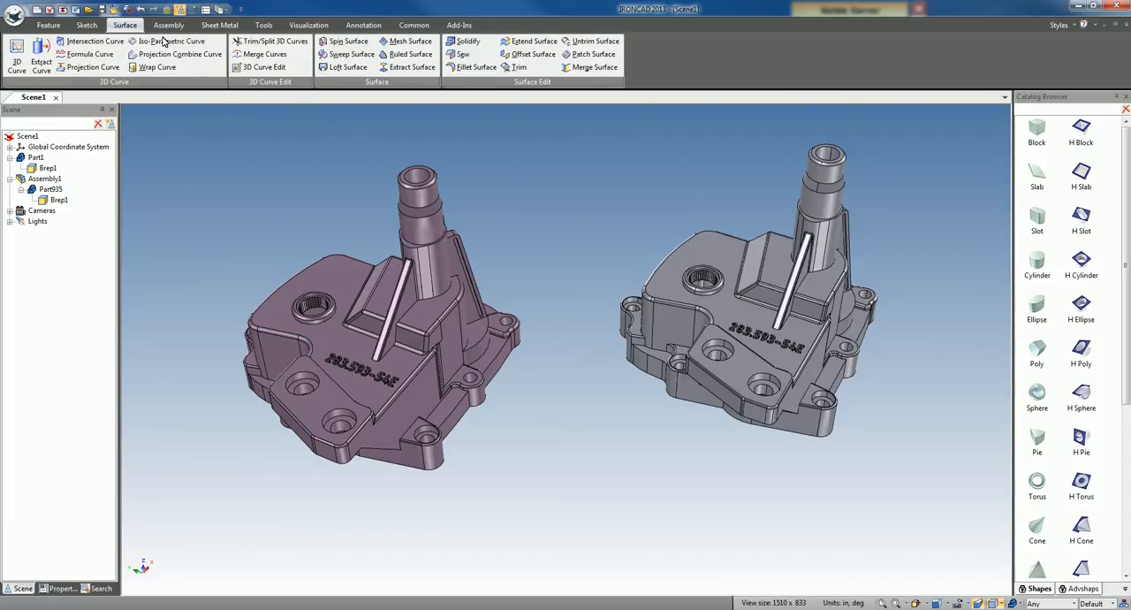
pyautogui.moveTo(463, 53)
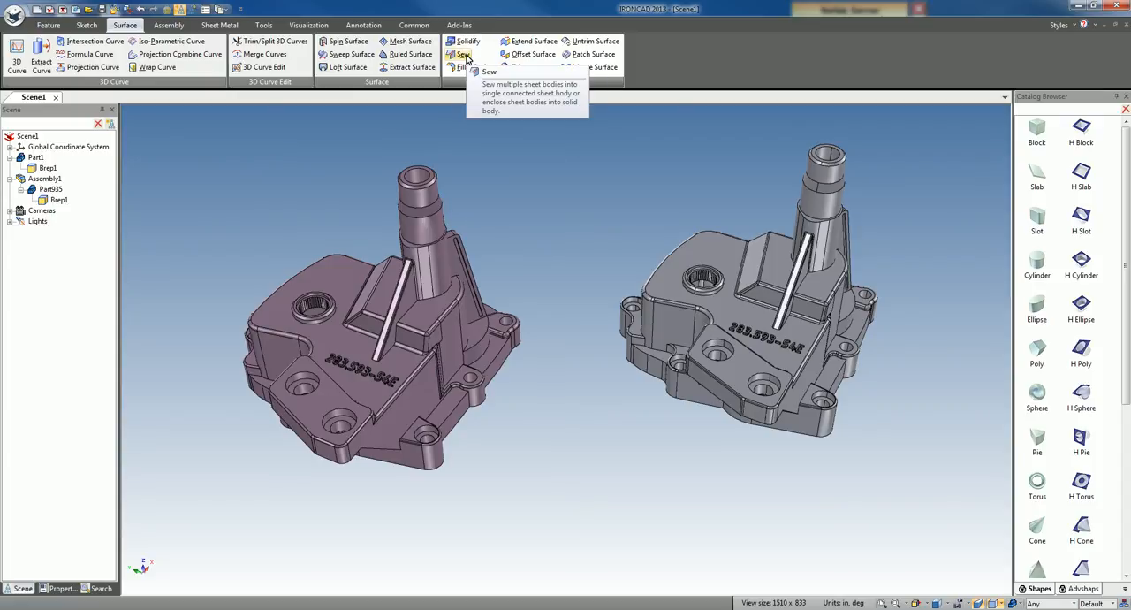
pyautogui.moveTo(590, 53)
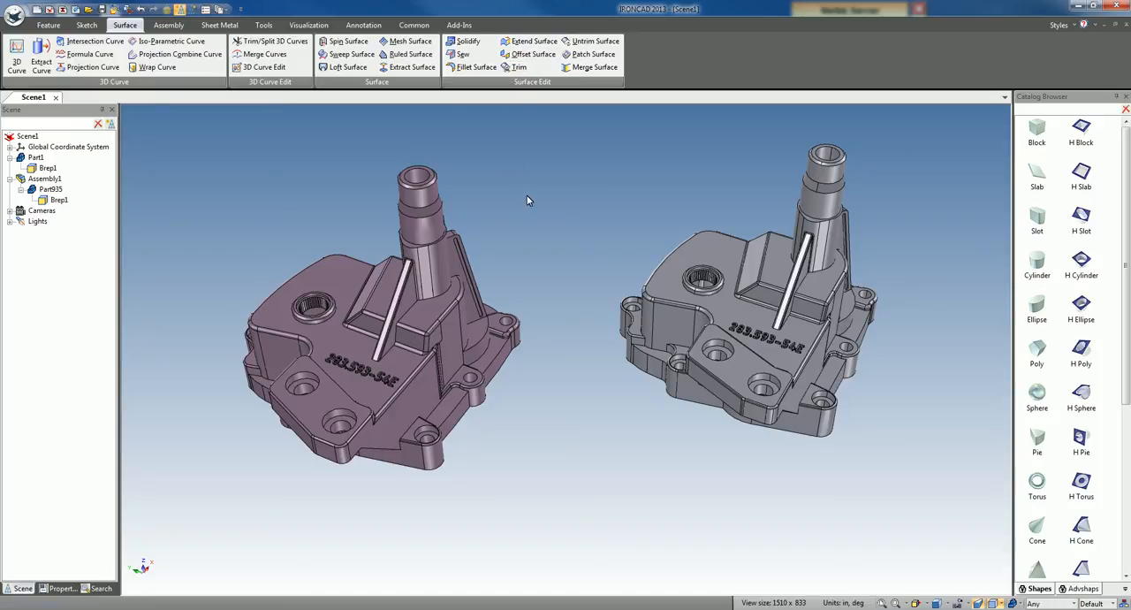
pyautogui.moveTo(601, 375)
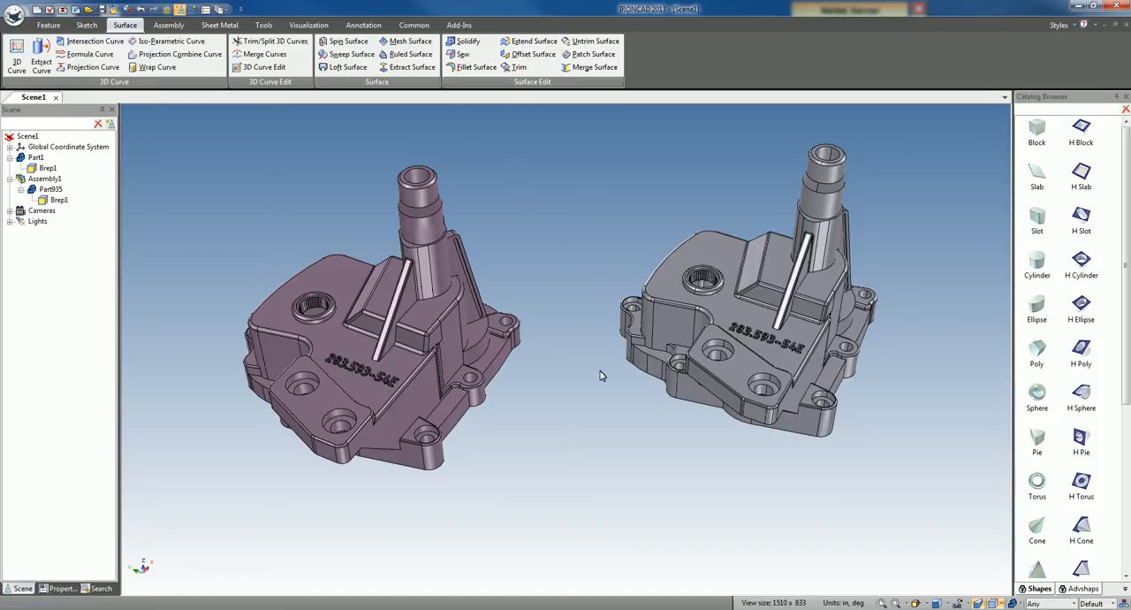
pyautogui.moveTo(593, 478)
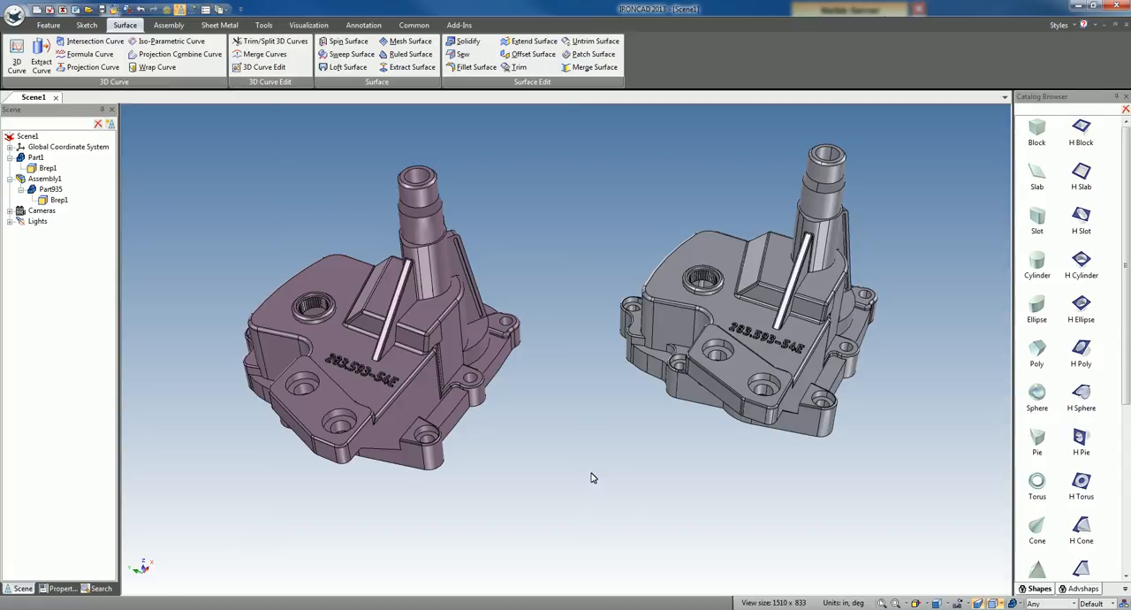